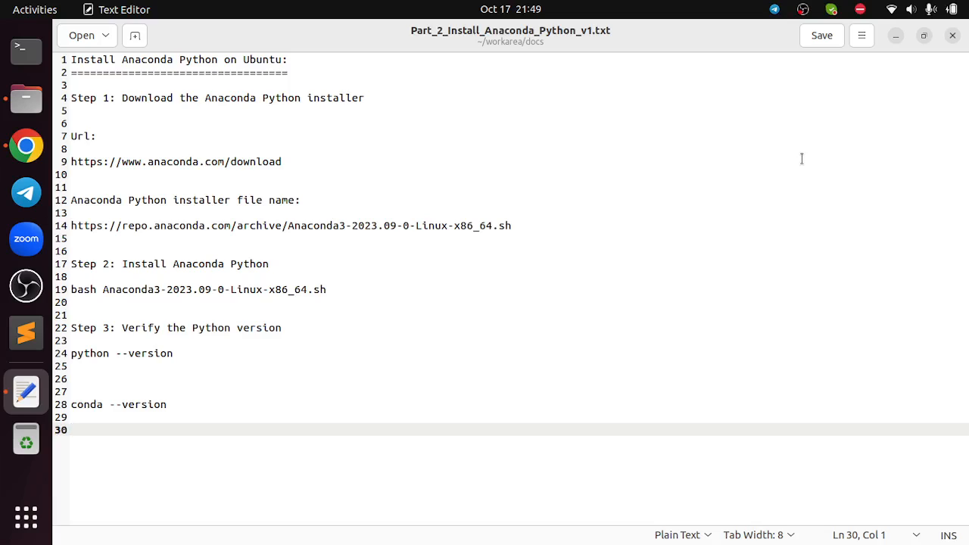
{"action": "mouse_move", "coordinate": [160, 139]}
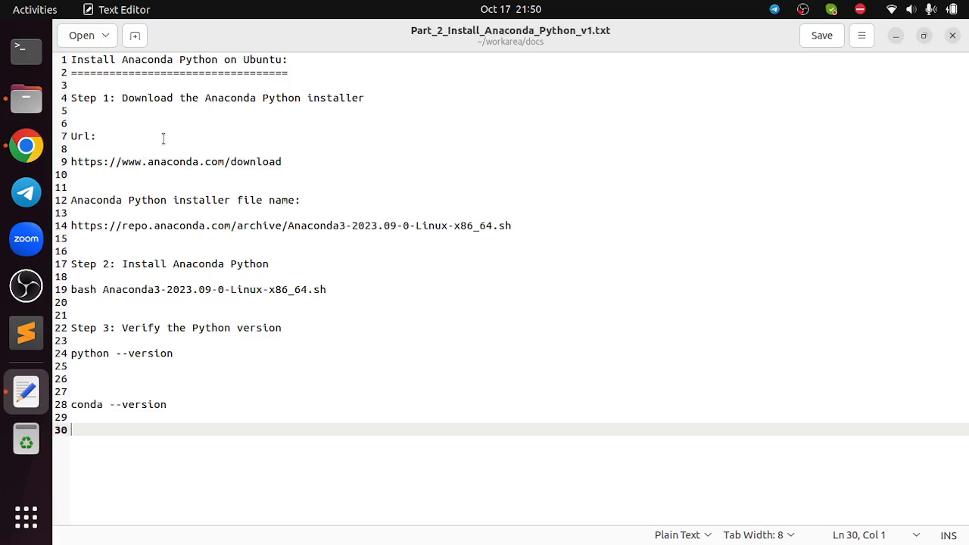
{"action": "left_click", "coordinate": [282, 160]}
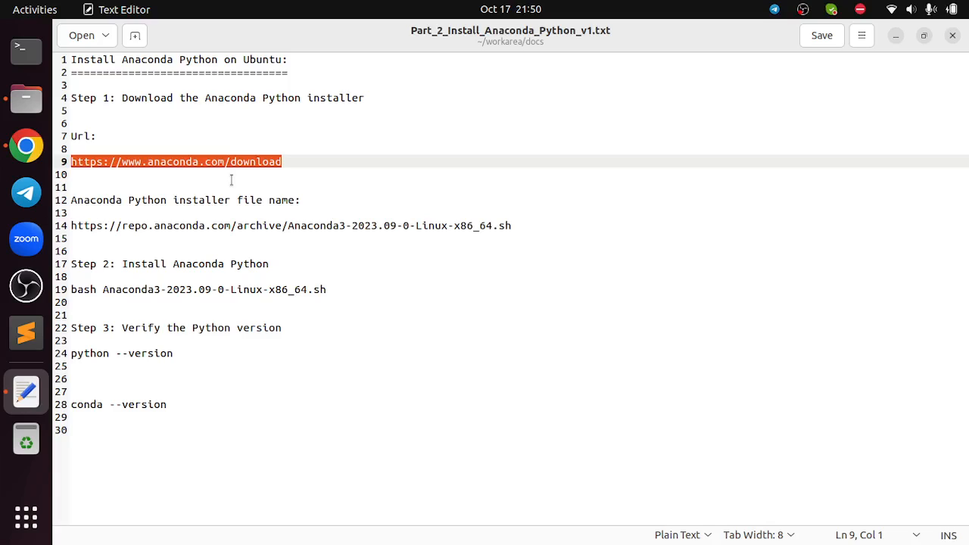
{"action": "left_click", "coordinate": [26, 143]}
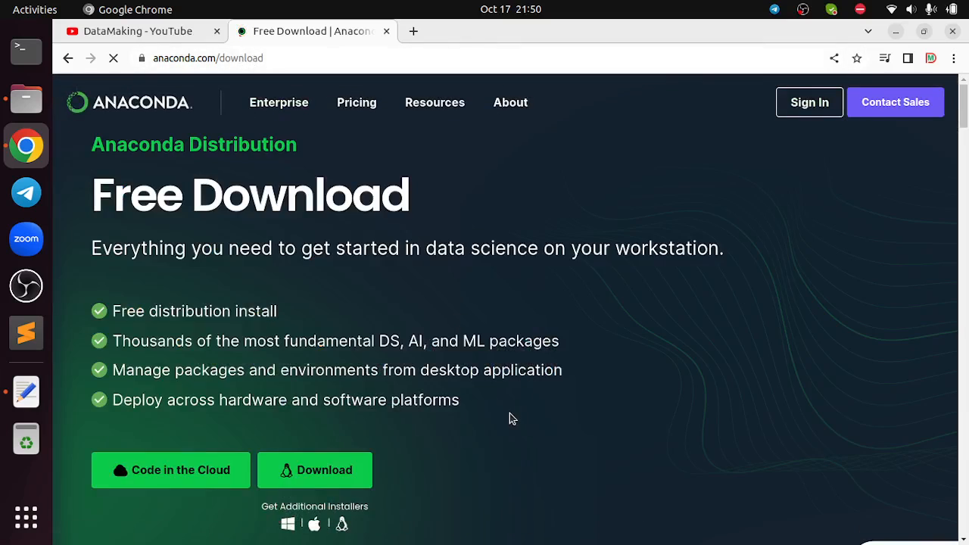
Step: Copy the Anaconda3-2023.09-0-Linux-x86_64.sh installer link address from the Download button
{"action": "scroll", "scroll_direction": "down", "scroll_amount": 3}
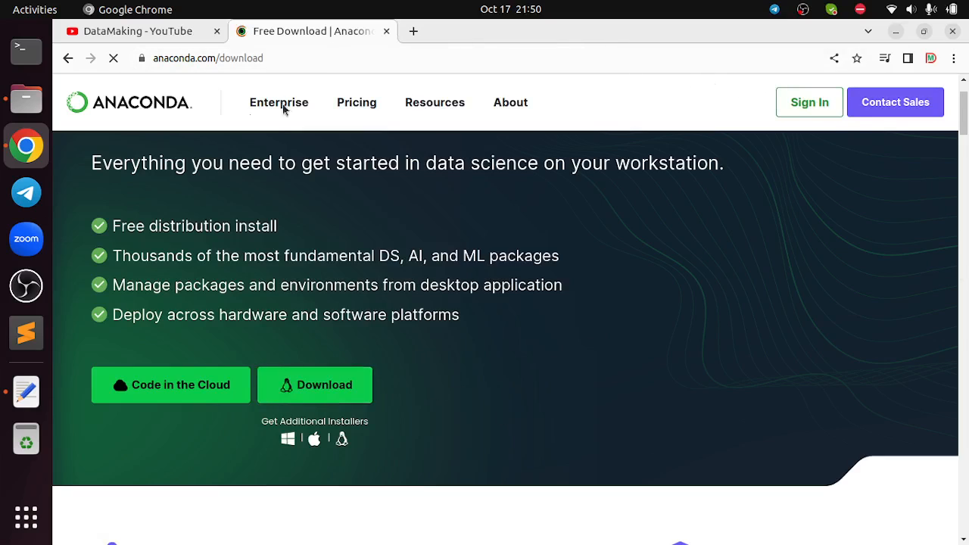
{"action": "mouse_move", "coordinate": [606, 315]}
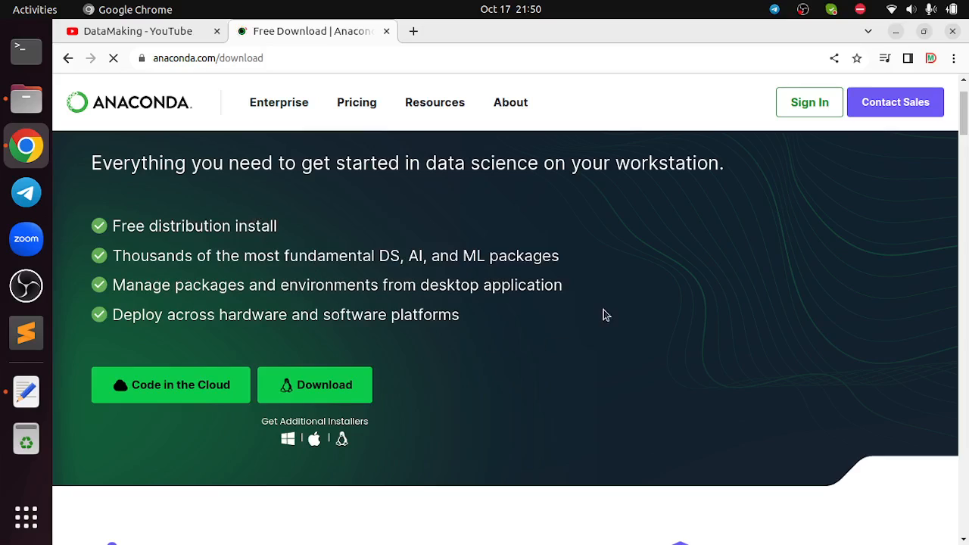
{"action": "left_click", "coordinate": [315, 384]}
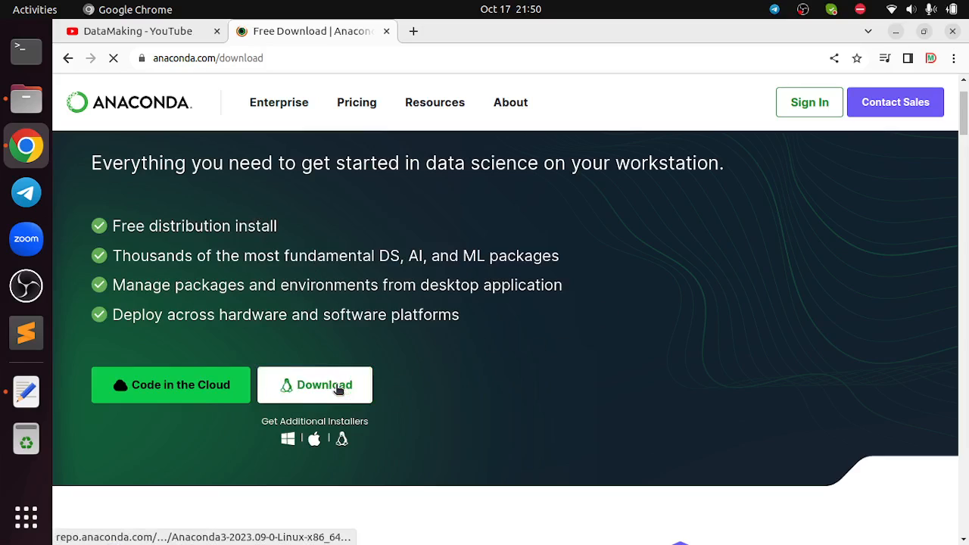
{"action": "left_click", "coordinate": [315, 385]}
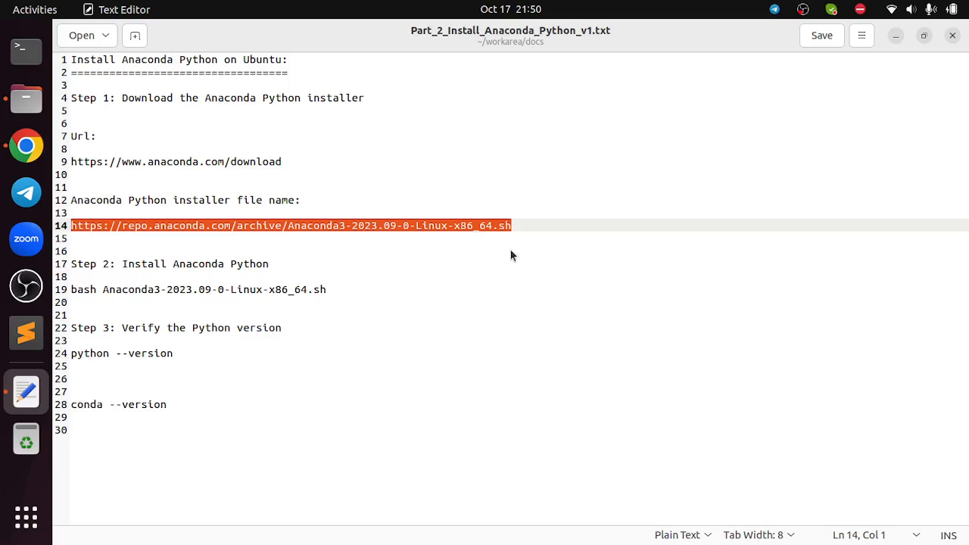
{"action": "right_click", "coordinate": [315, 384]}
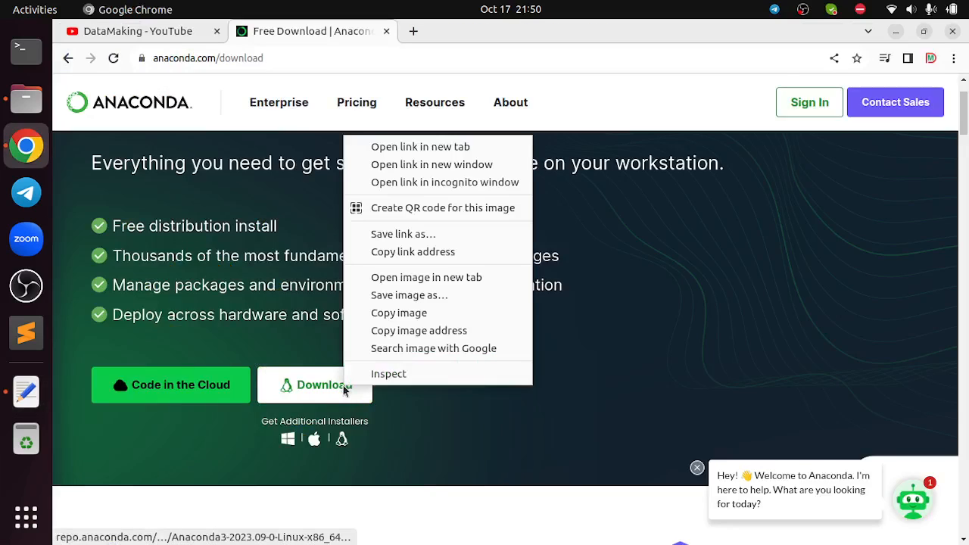
{"action": "mouse_move", "coordinate": [411, 251]}
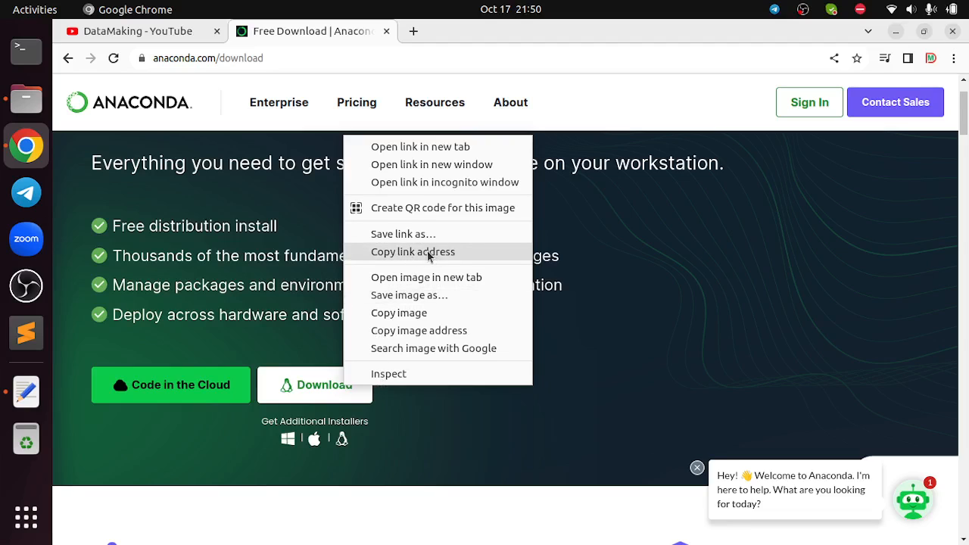
{"action": "mouse_move", "coordinate": [439, 432]}
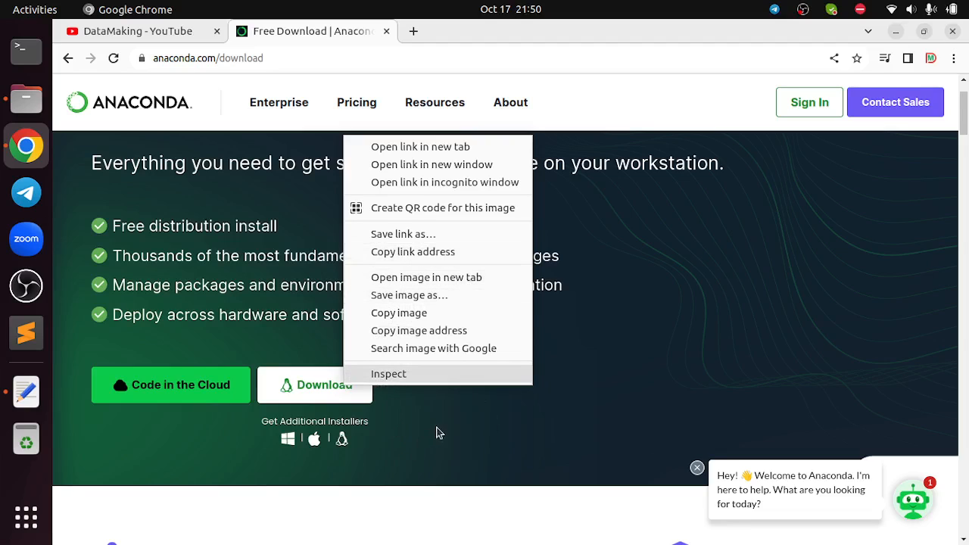
{"action": "left_click", "coordinate": [484, 409]}
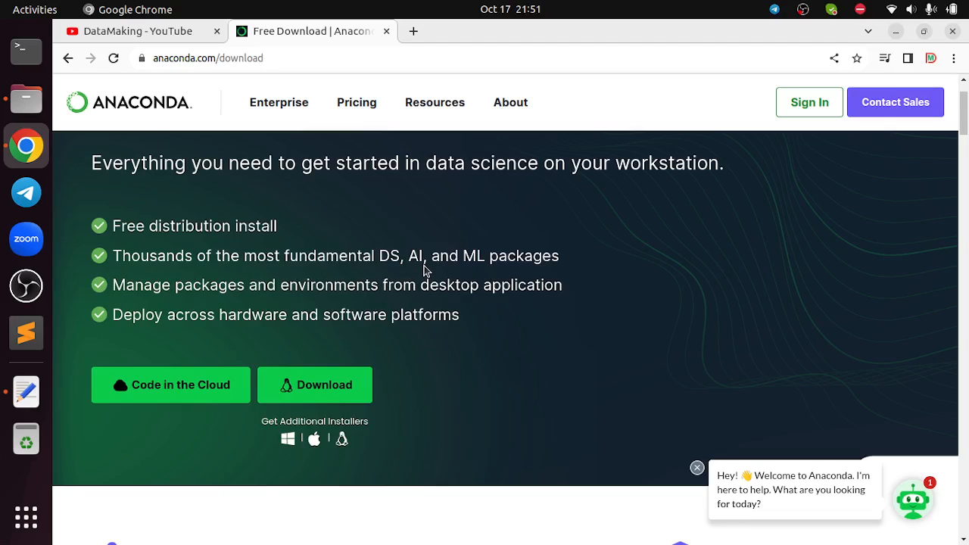
Step: Start a maximized Terminal in the home directory and check pwd and ls
{"action": "left_click", "coordinate": [26, 48]}
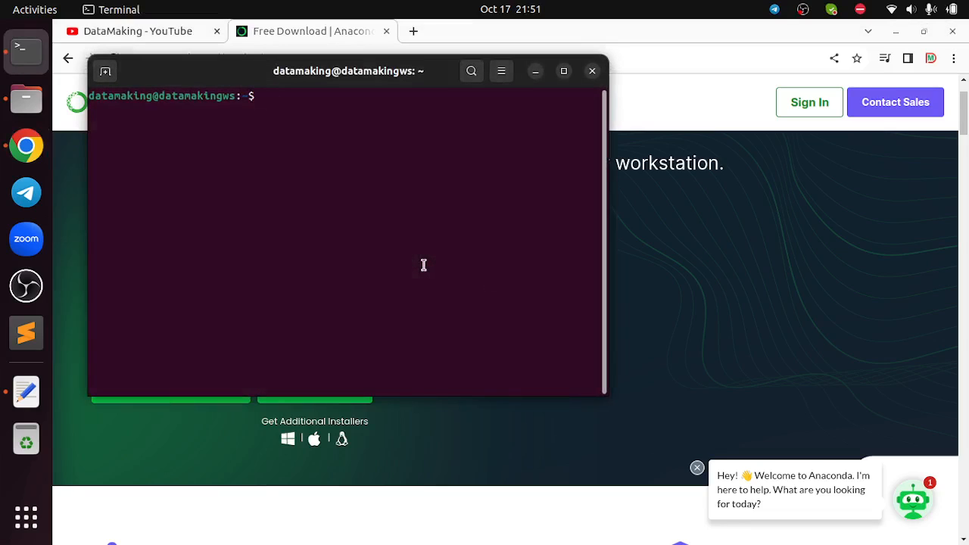
{"action": "left_click", "coordinate": [563, 71]}
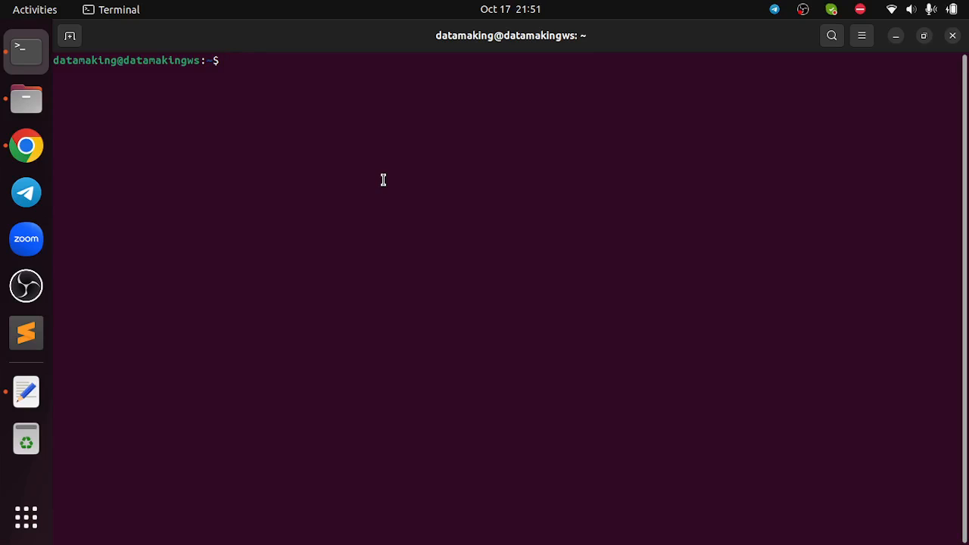
{"action": "type", "text": "cd"}
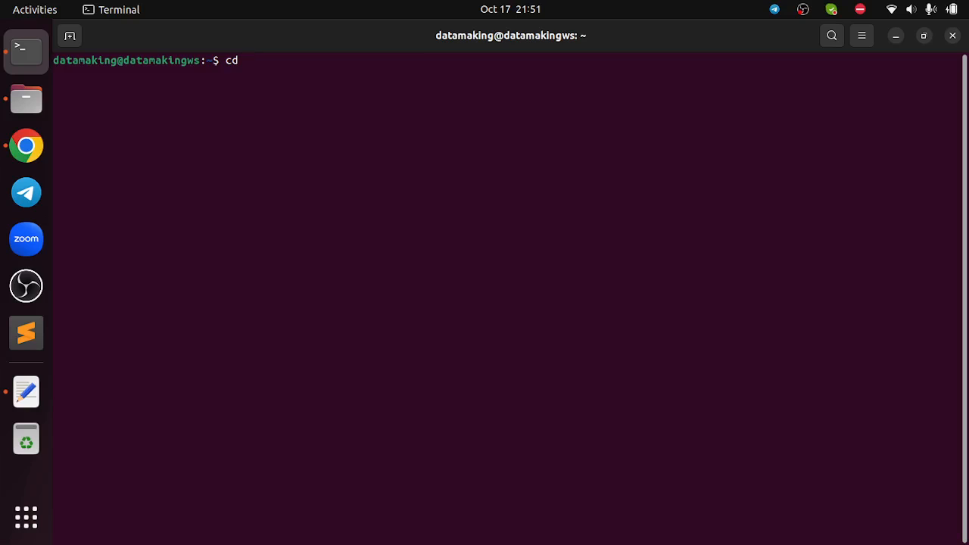
{"action": "type", "text": "pwd"}
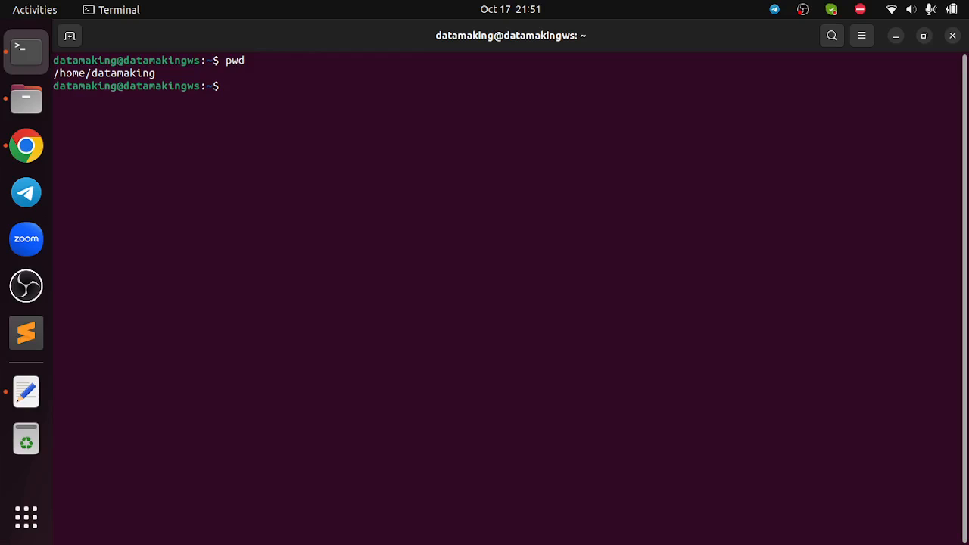
{"action": "type", "text": "ls"}
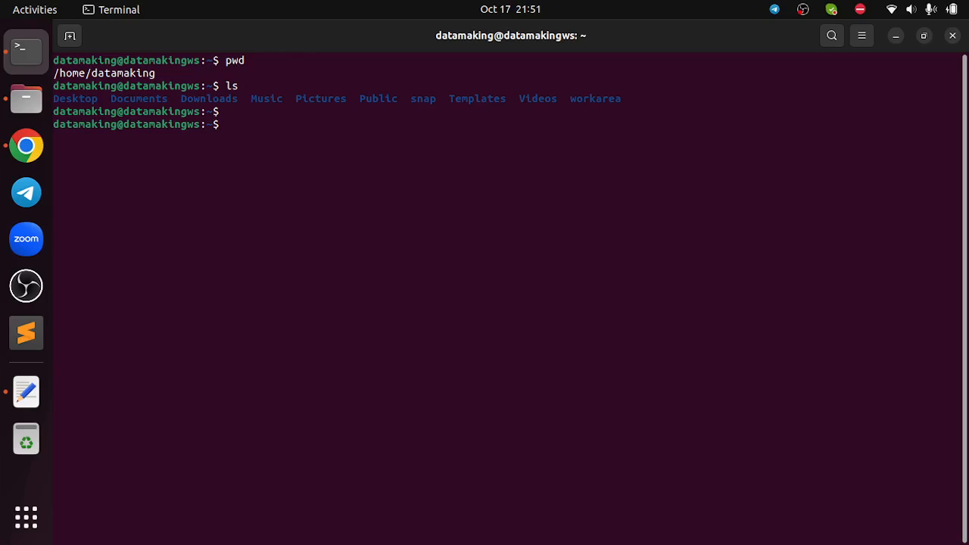
Step: Move into workarea/software and list its four .deb packages with ls -lrt
{"action": "type", "text": "c"}
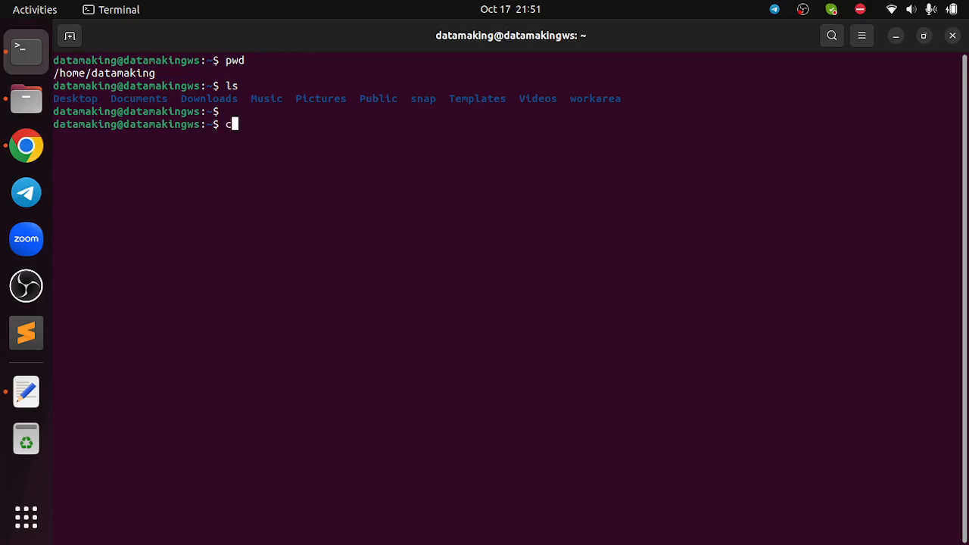
{"action": "type", "text": "d"}
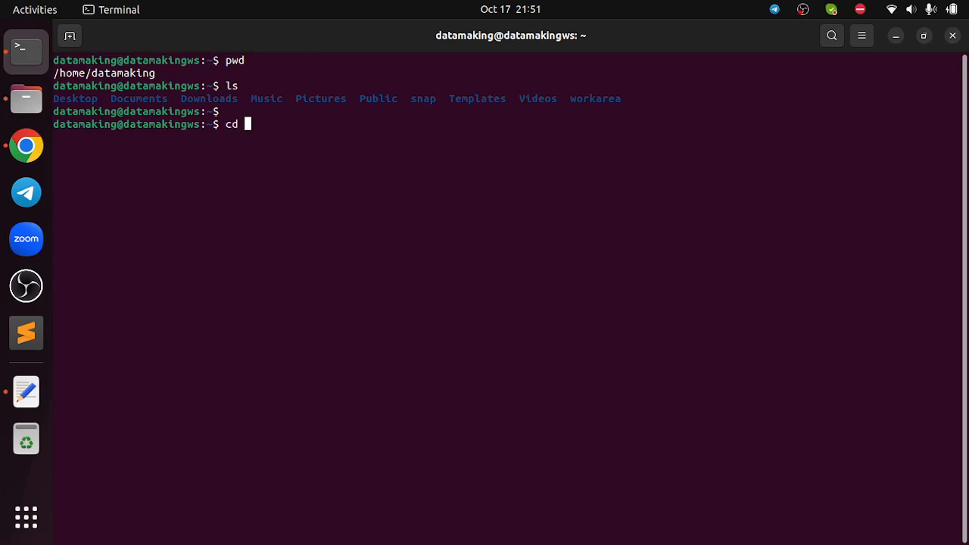
{"action": "type", "text": "workarea/software/"}
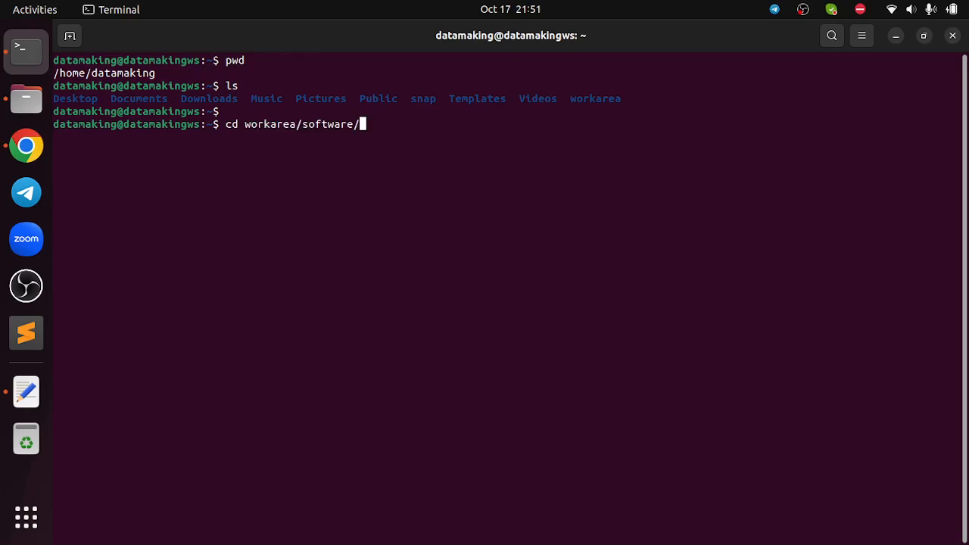
{"action": "type", "text": "ls -"}
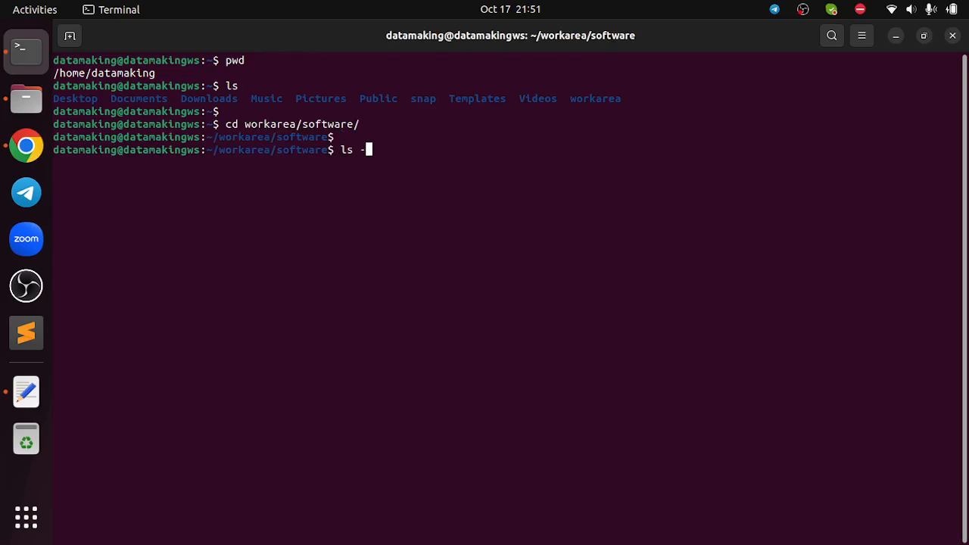
{"action": "type", "text": "lrt"}
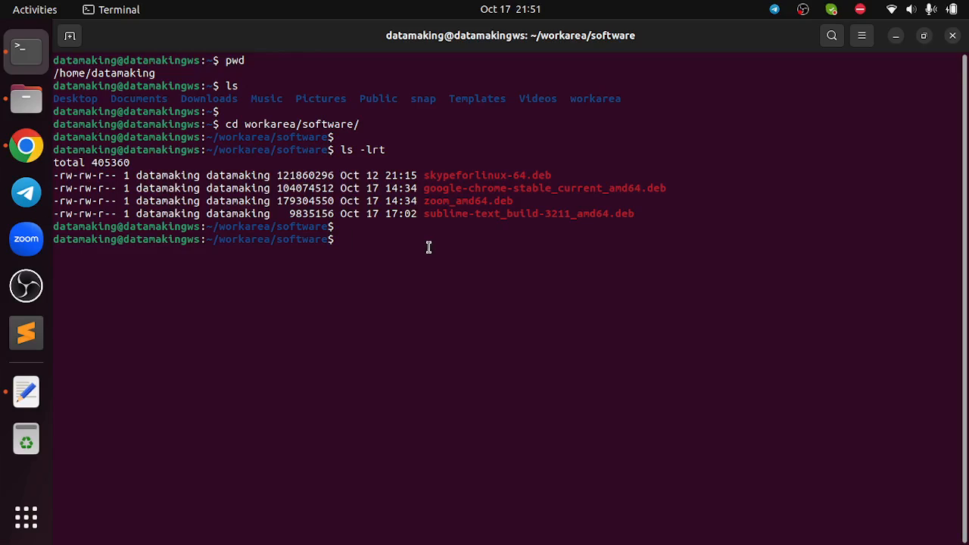
{"action": "type", "text": "wge"}
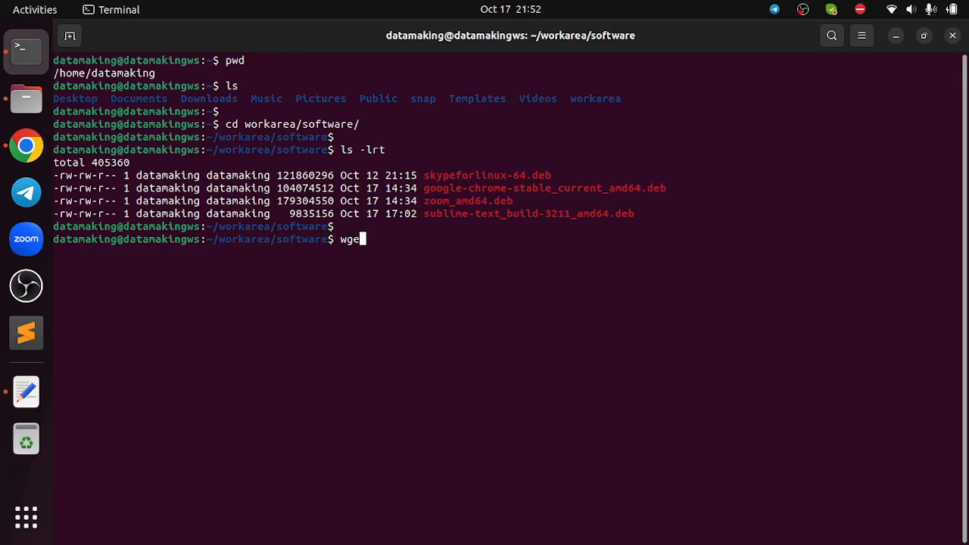
Step: Download the Anaconda3-2023.09-0-Linux-x86_64.sh installer with wget using the pasted URL
{"action": "type", "text": "t"}
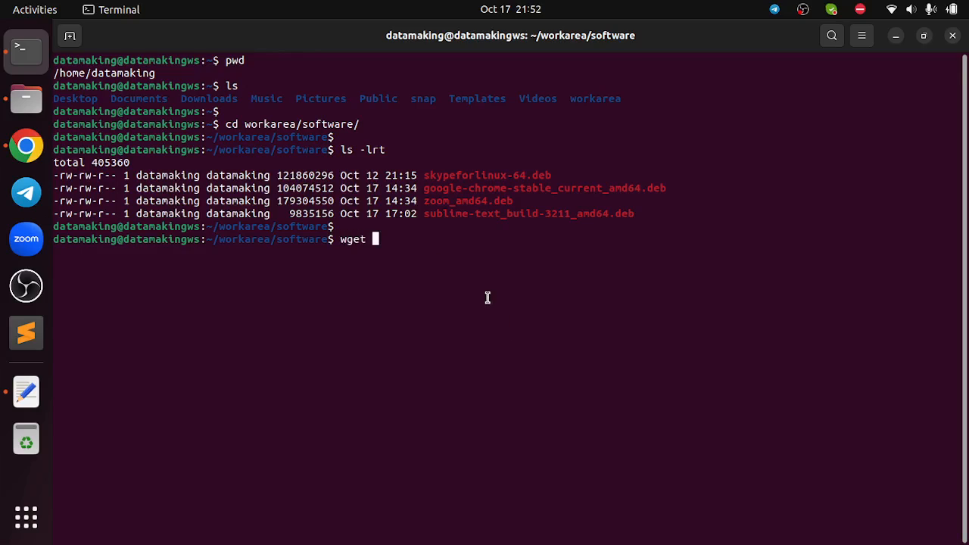
{"action": "right_click", "coordinate": [463, 257]}
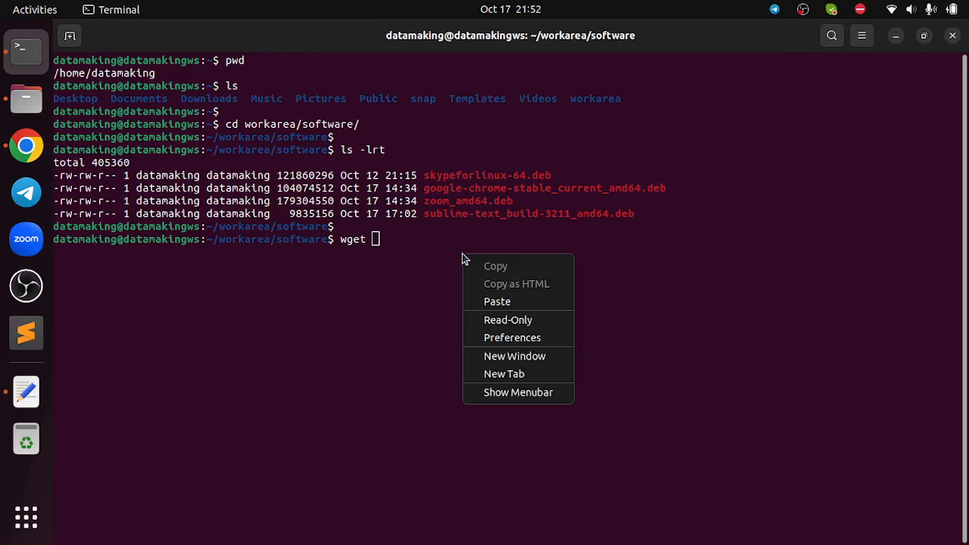
{"action": "left_click", "coordinate": [497, 301]}
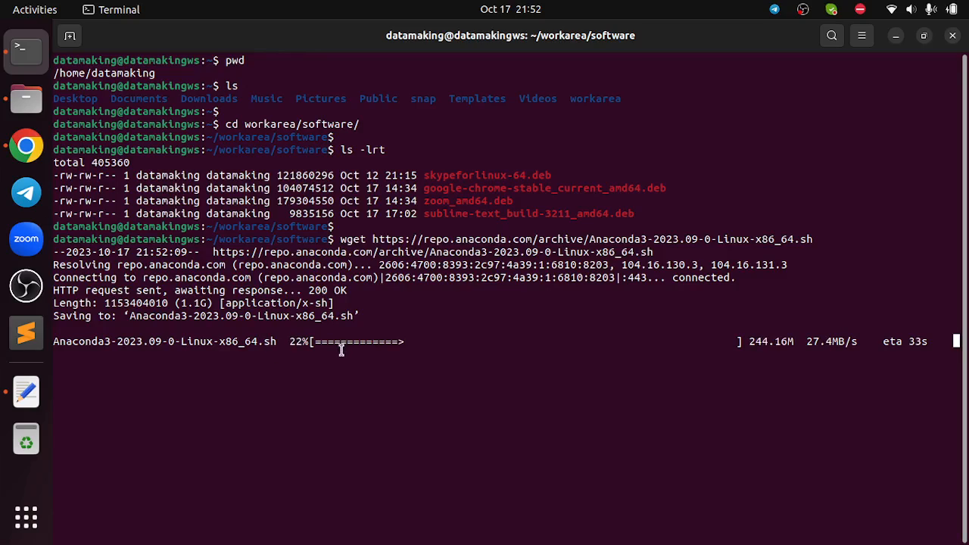
{"action": "mouse_move", "coordinate": [288, 396]}
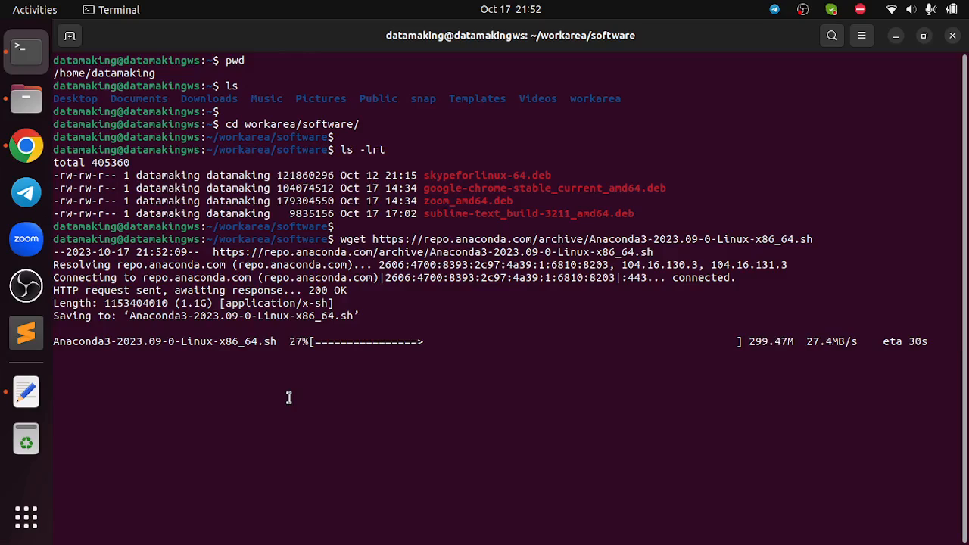
{"action": "mouse_move", "coordinate": [590, 357]}
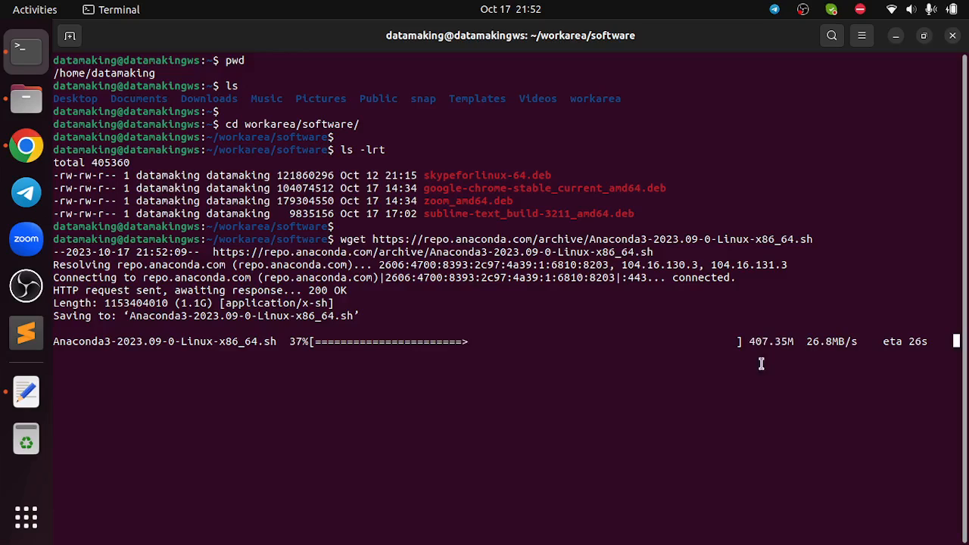
{"action": "mouse_move", "coordinate": [568, 368]}
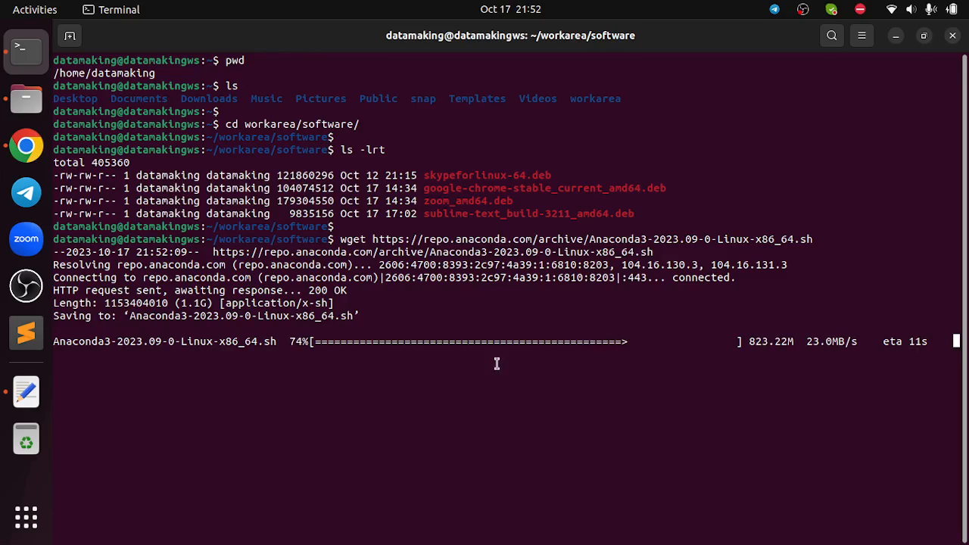
{"action": "mouse_move", "coordinate": [656, 366]}
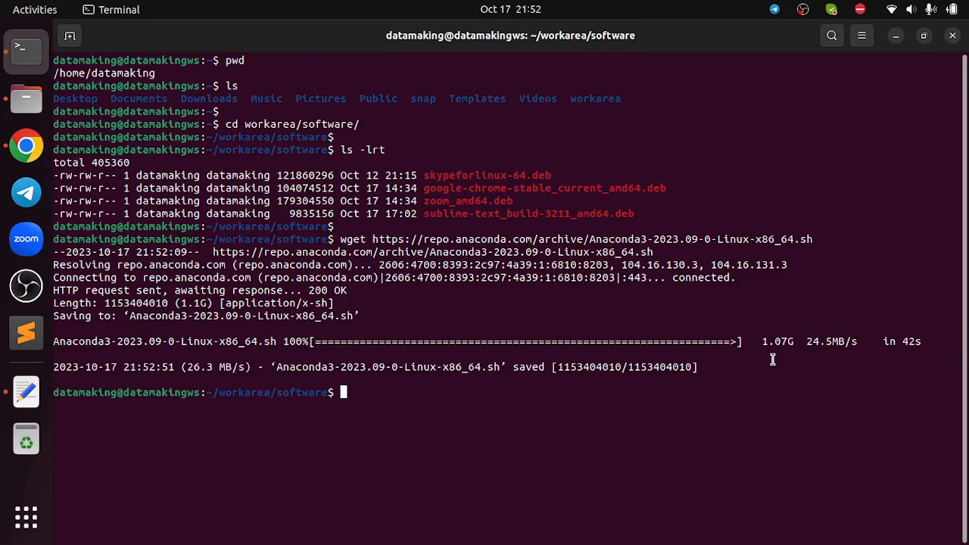
{"action": "type", "text": "ls -lrt"}
{"action": "type", "text": "d"}
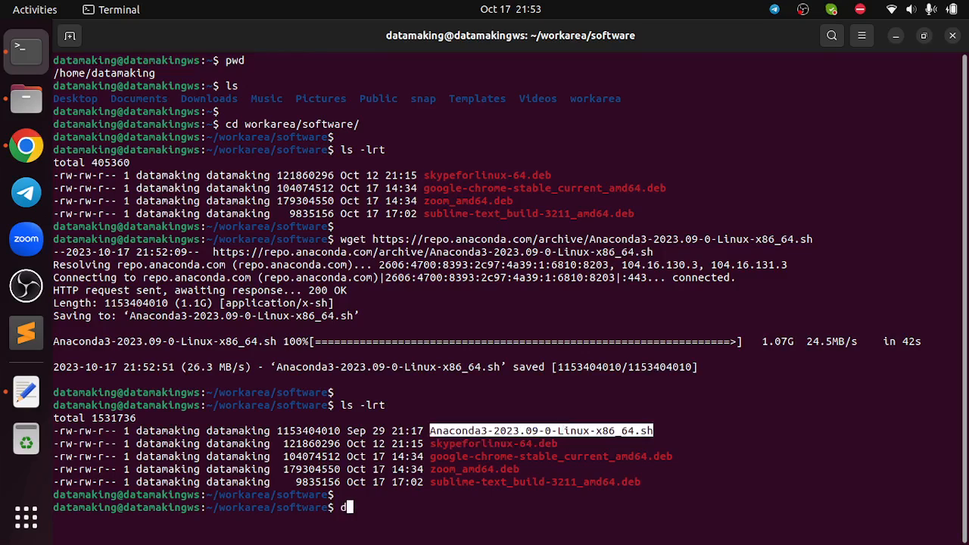
Step: Confirm the installer is 1.1G with du -h and prepare bash Anaconda3-2023.09-0-Linux-x86_64.sh
{"action": "type", "text": "u -"}
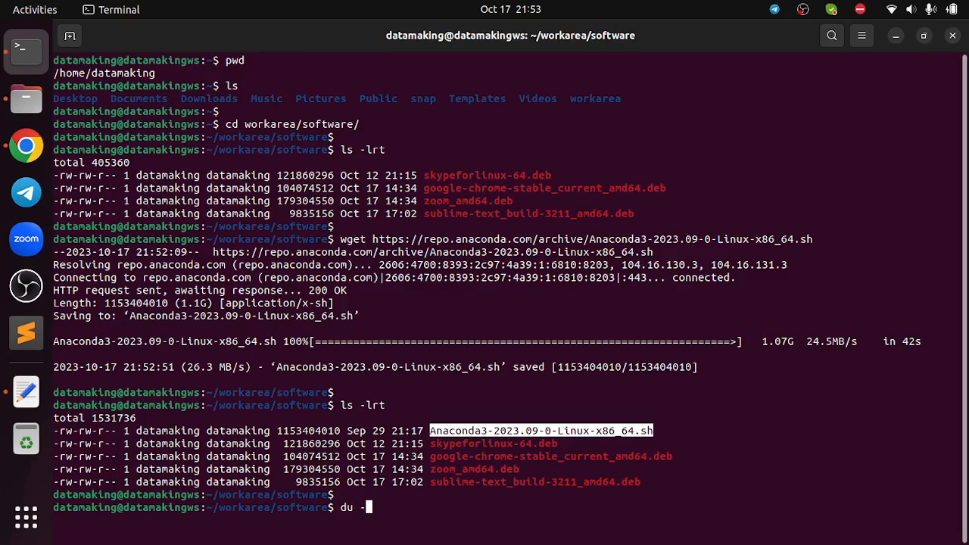
{"action": "type", "text": "h"}
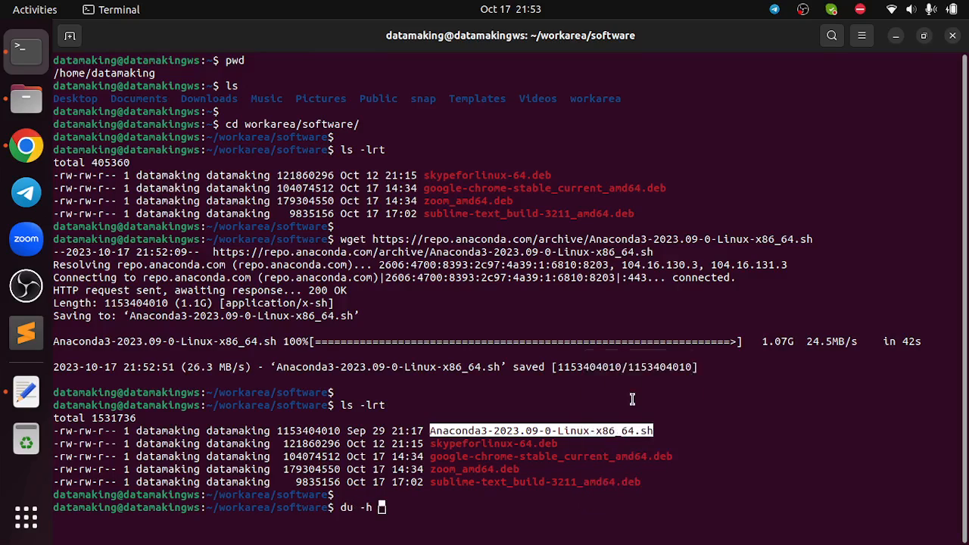
{"action": "type", "text": "https://repo.anaconda.com/archive/Anaconda3-2023.09-0-Linux-x86_64.sh"}
{"action": "type", "text": "b"}
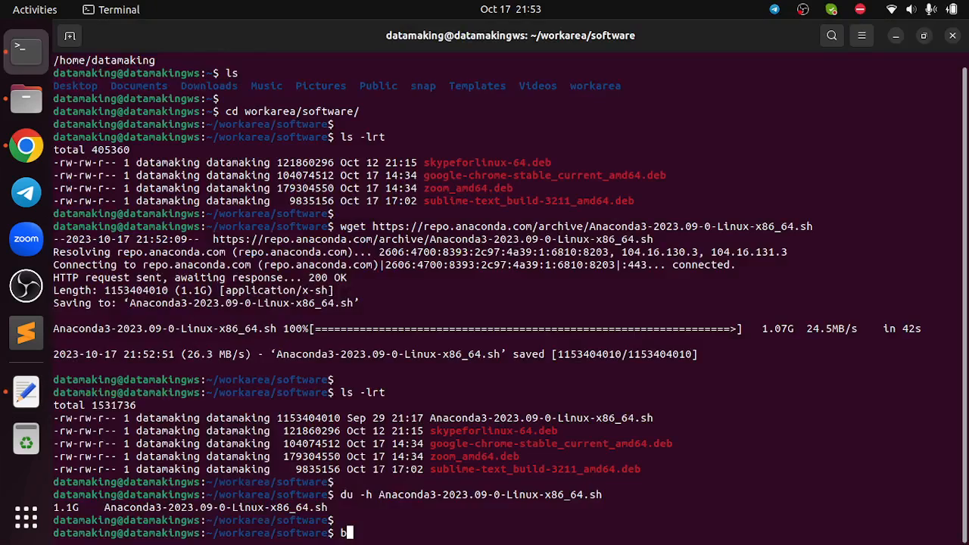
{"action": "type", "text": "ash Anaconda3-2023.09-0-Linux-x86_64.sh"}
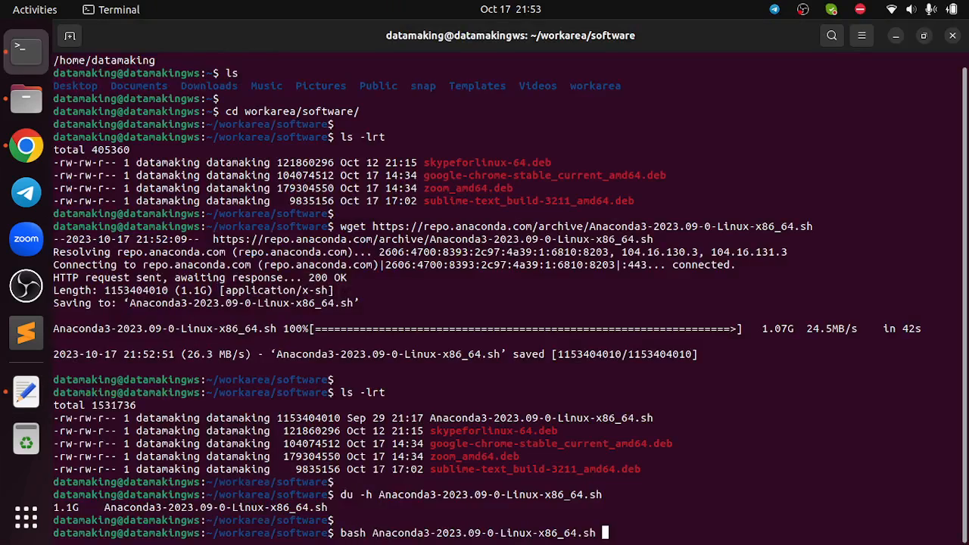
Step: Run the installer and page through its license agreement to the acceptance question
{"action": "key", "text": "Return"}
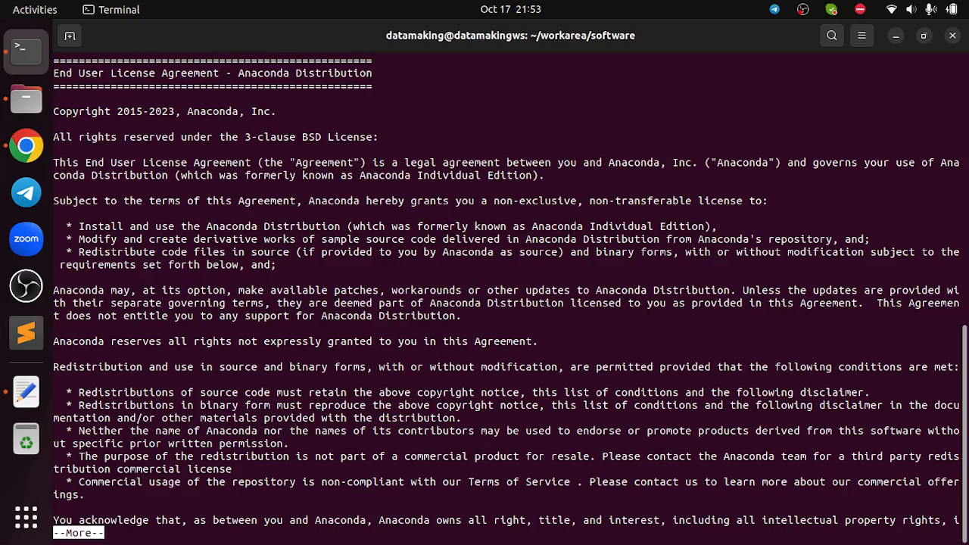
{"action": "key", "text": "space"}
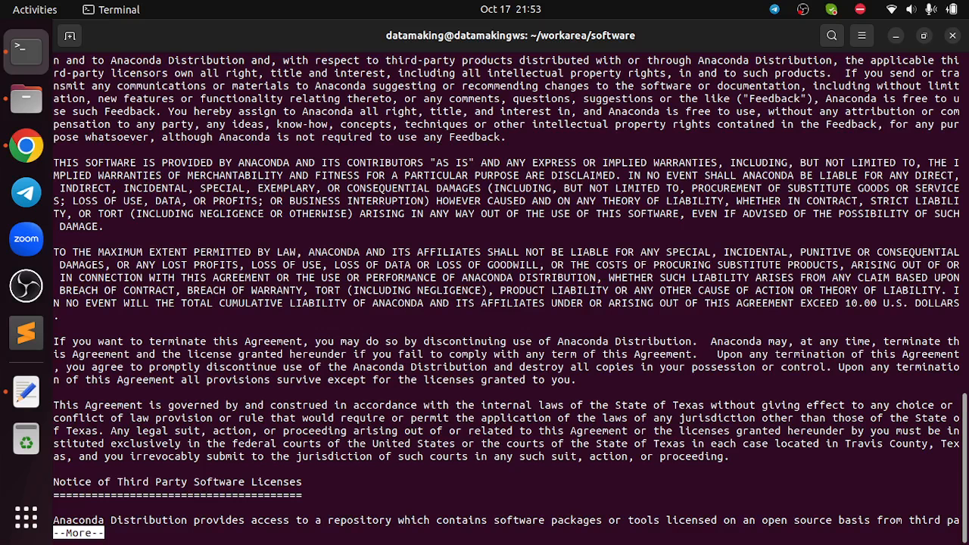
{"action": "key", "text": "space"}
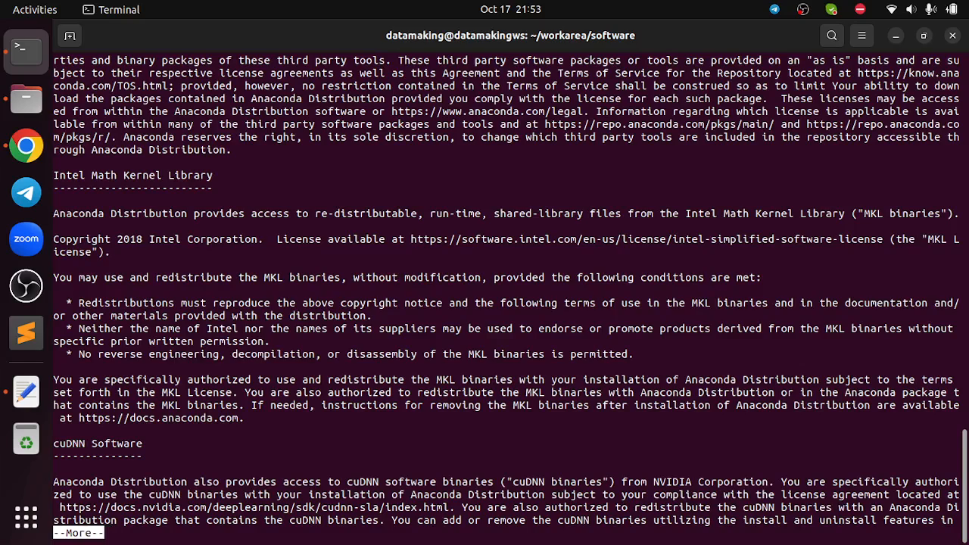
{"action": "key", "text": "space"}
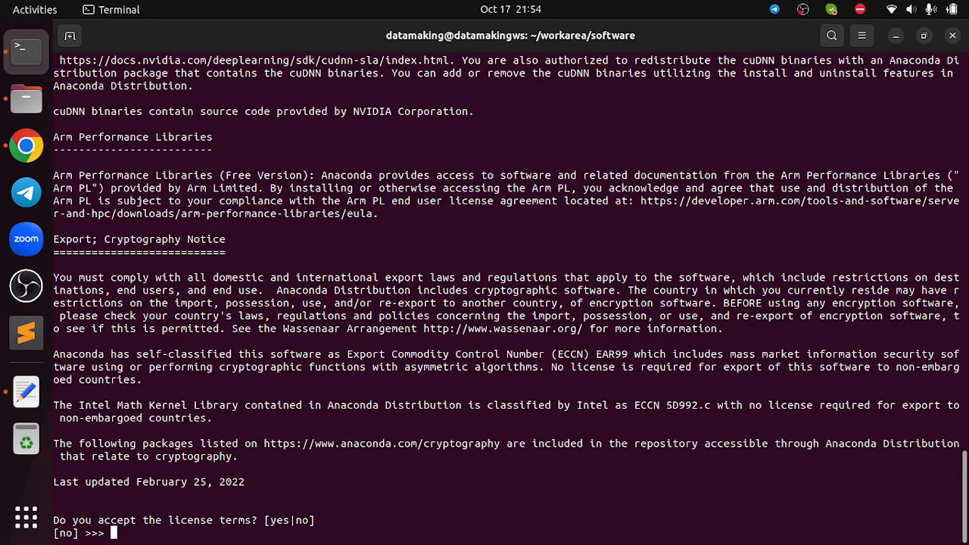
Step: Accept the license with yes and keep the default /home/datamaking/anaconda3 install location
{"action": "type", "text": "yes"}
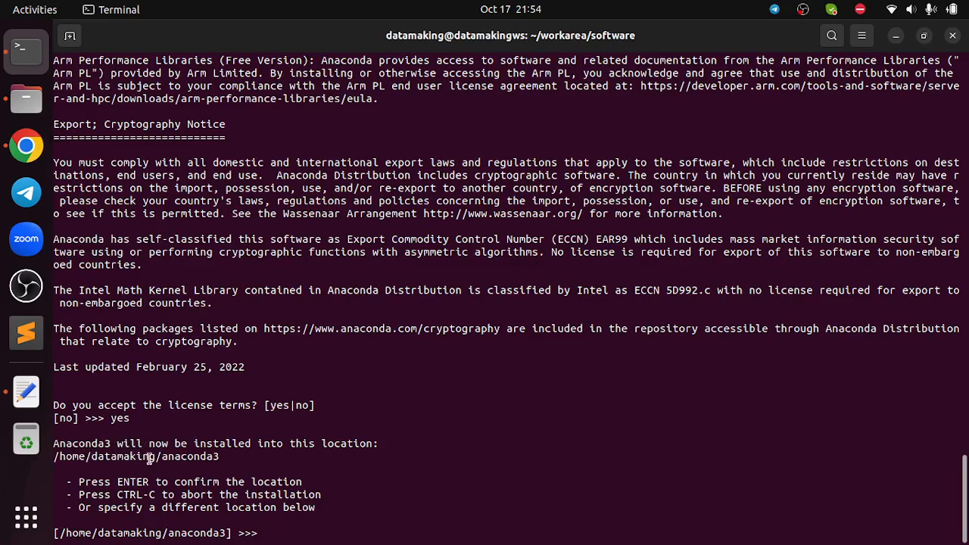
{"action": "mouse_move", "coordinate": [224, 456]}
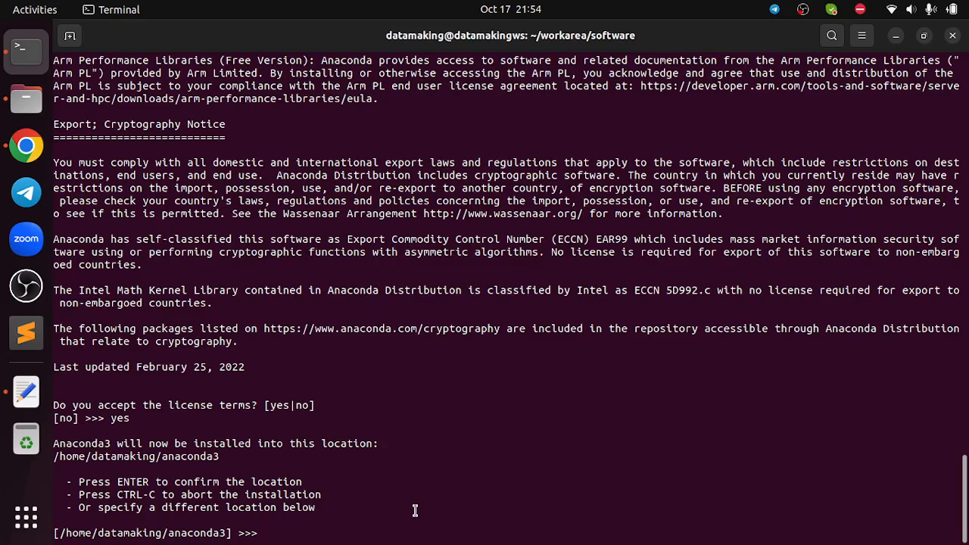
{"action": "key", "text": "Return"}
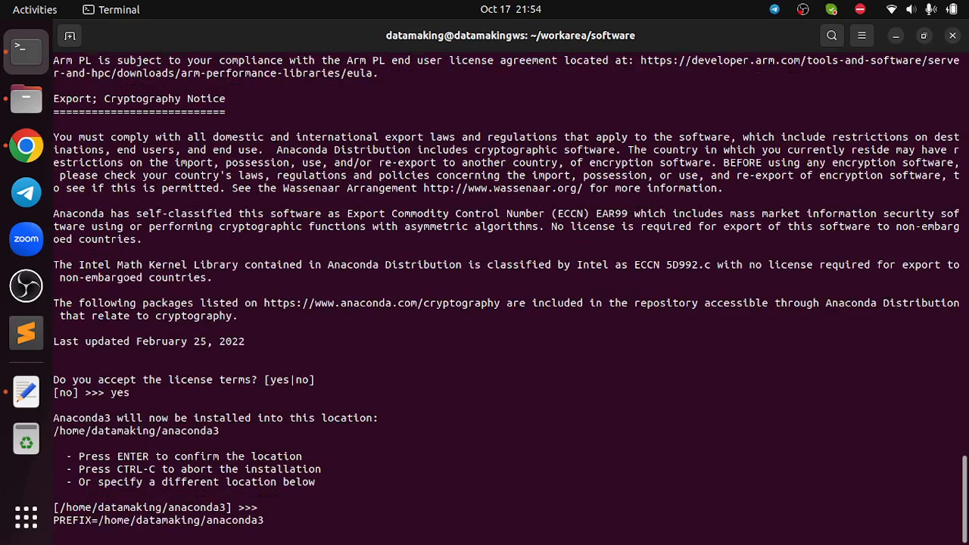
Step: Let the installer unpack and install the base environment into ~/anaconda3
{"action": "key", "text": "enter"}
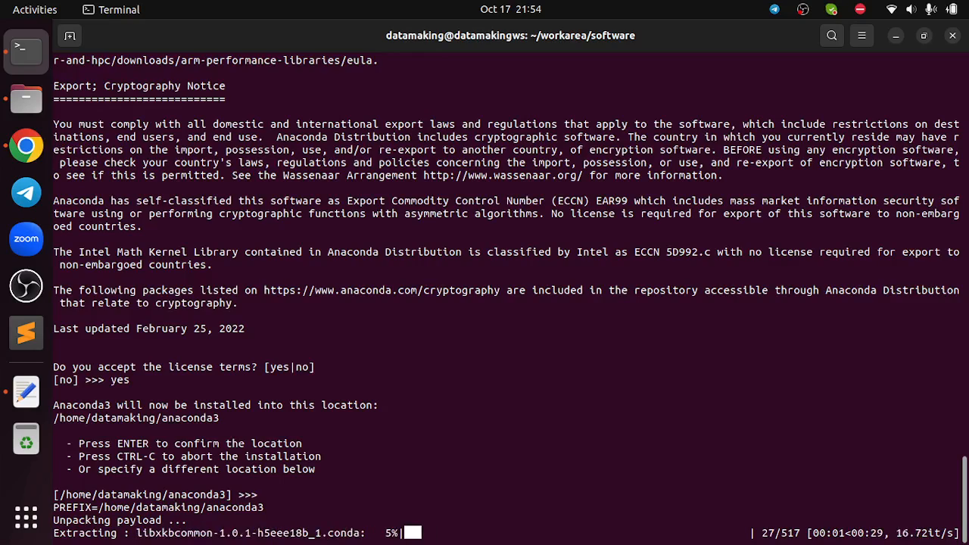
{"action": "mouse_move", "coordinate": [415, 508]}
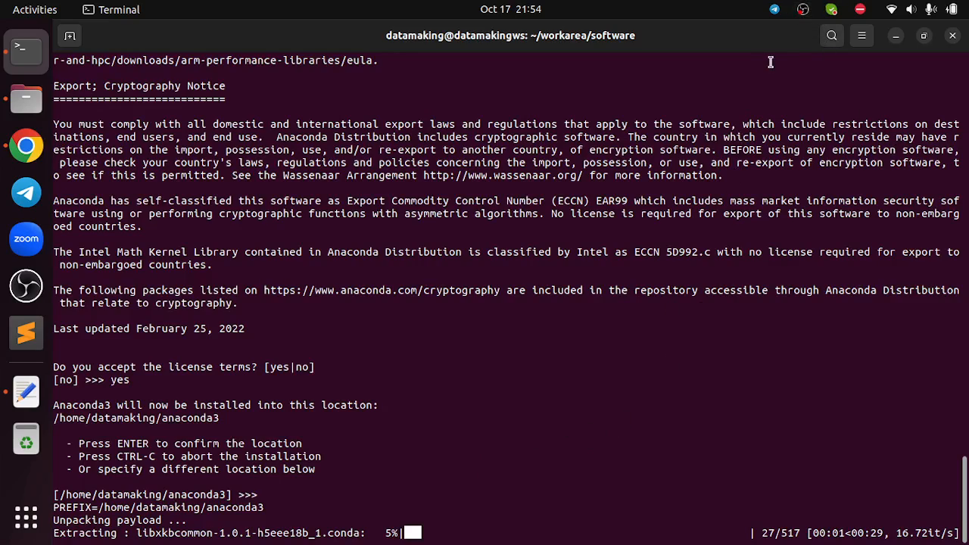
{"action": "mouse_move", "coordinate": [627, 479]}
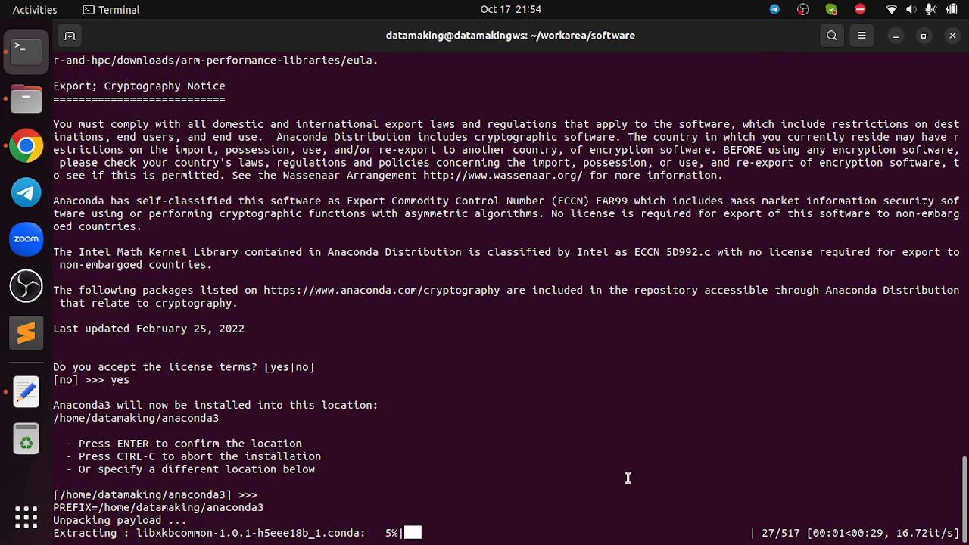
{"action": "mouse_move", "coordinate": [717, 279]}
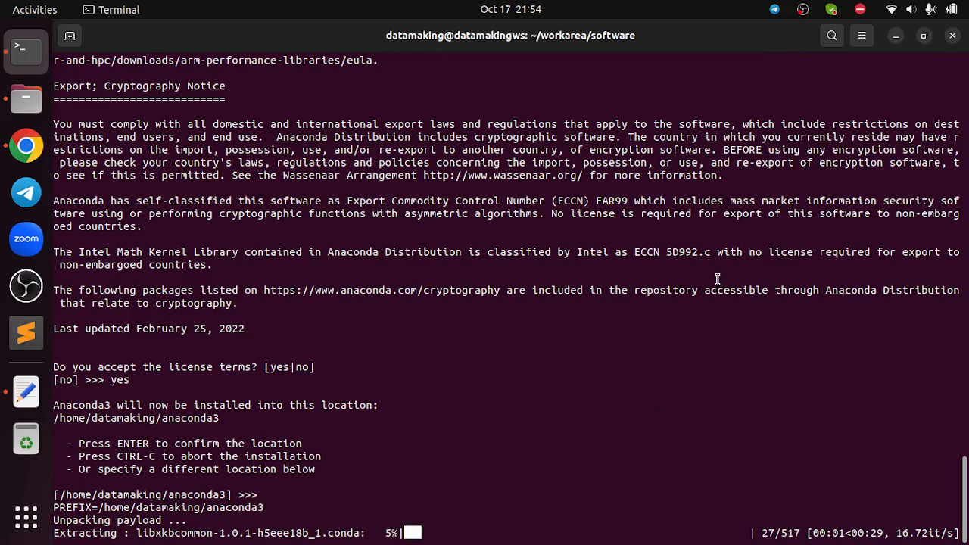
{"action": "mouse_move", "coordinate": [784, 53]}
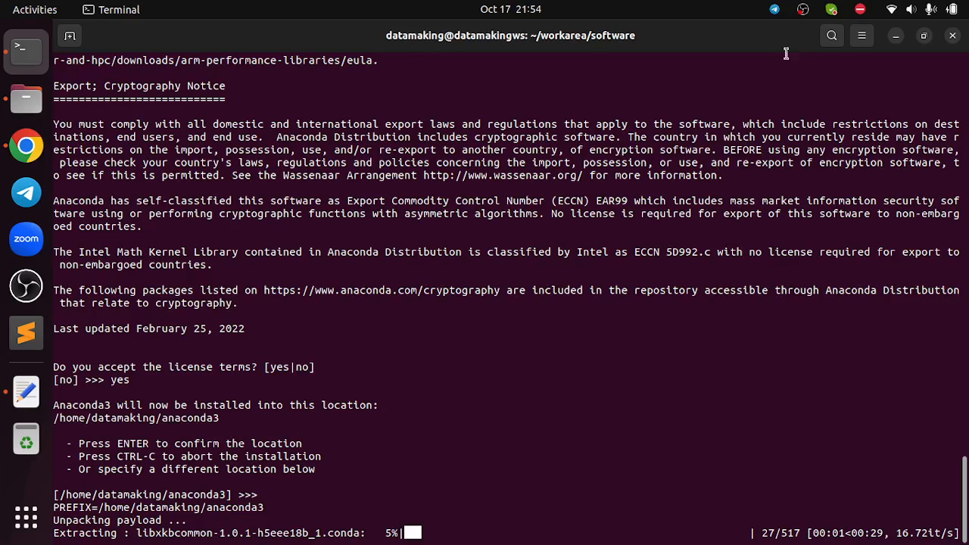
{"action": "mouse_move", "coordinate": [810, 22]}
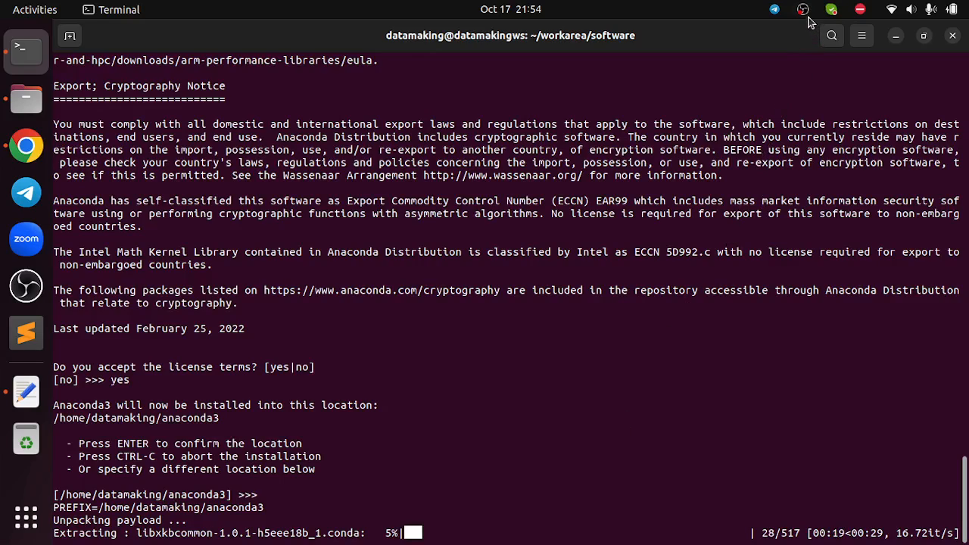
{"action": "left_click", "coordinate": [802, 9]}
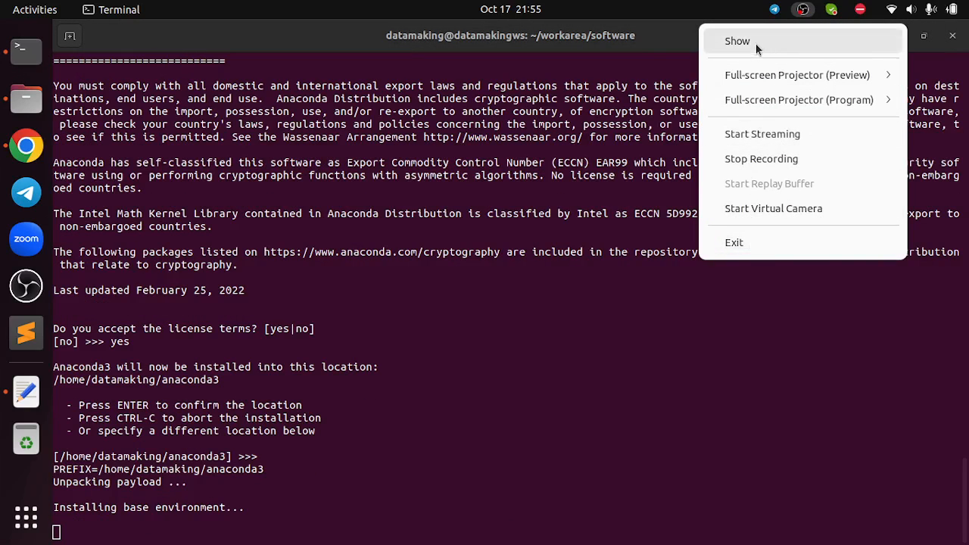
{"action": "left_click", "coordinate": [735, 41]}
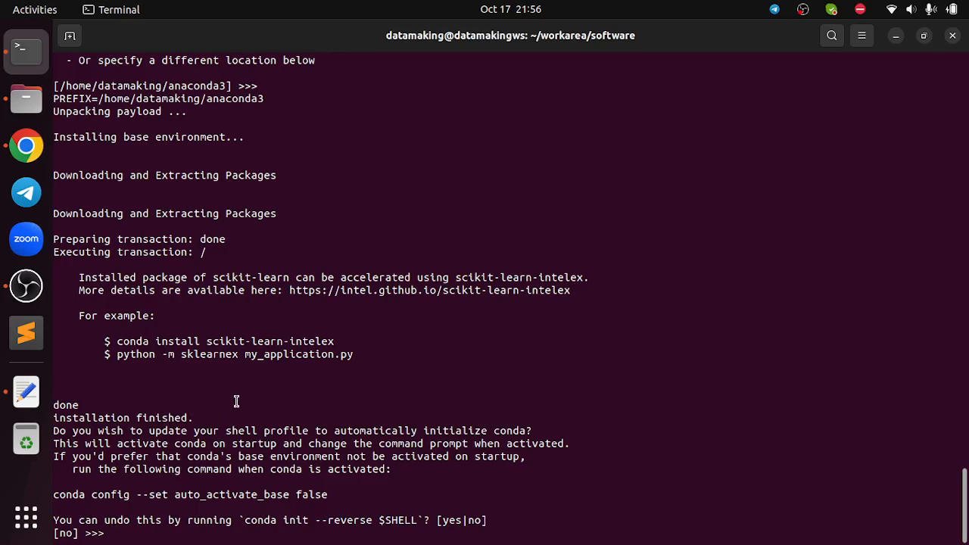
{"action": "mouse_move", "coordinate": [255, 400]}
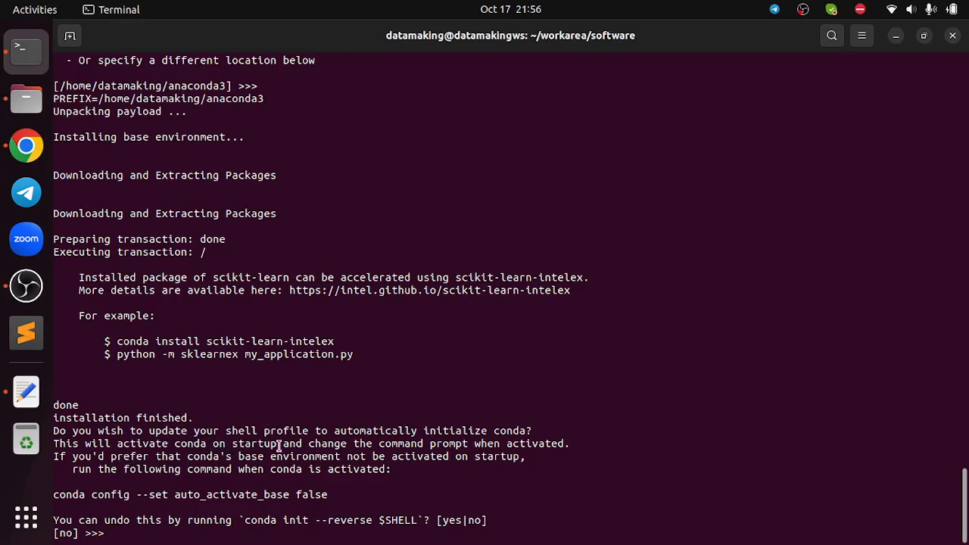
{"action": "mouse_move", "coordinate": [503, 473]}
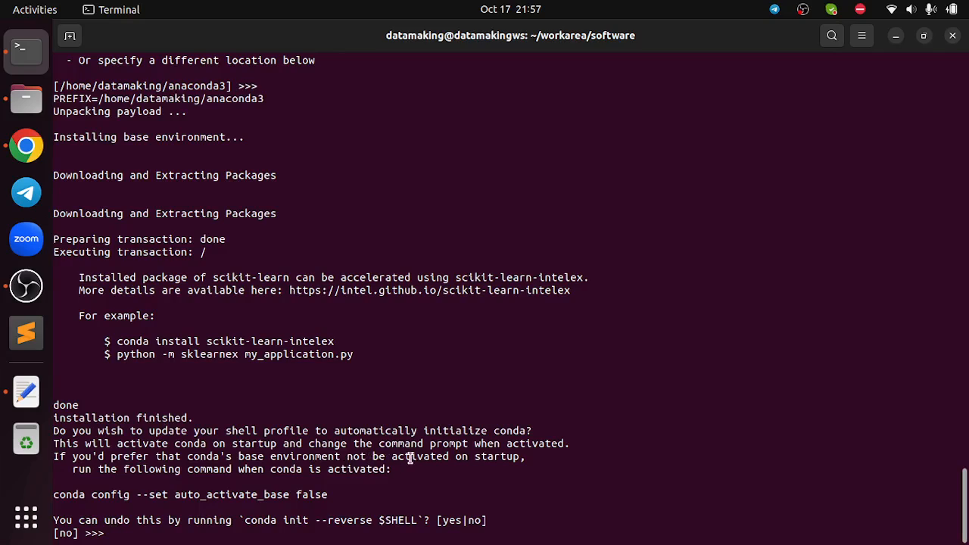
{"action": "mouse_move", "coordinate": [485, 495]}
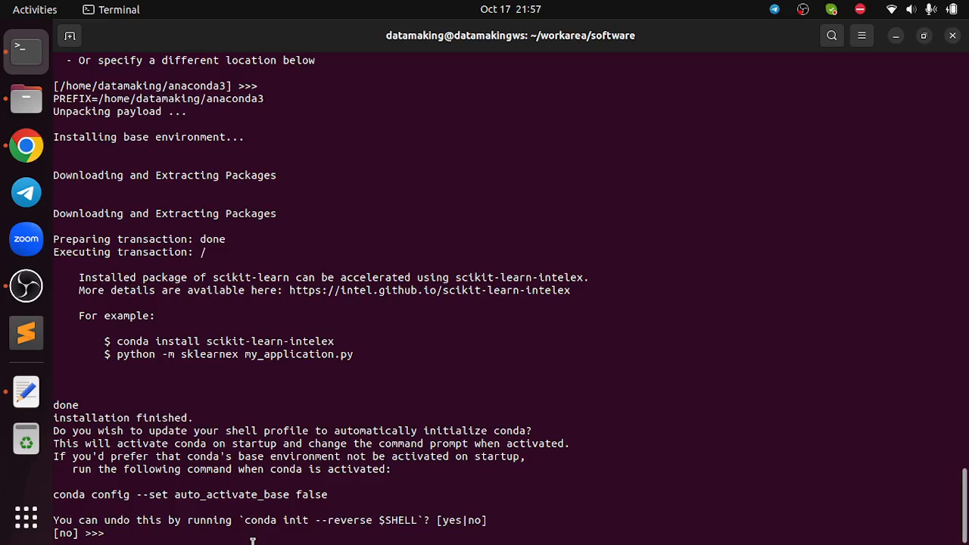
Step: Answer yes to run conda init, modifying .bashrc and finishing the Anaconda3 install
{"action": "type", "text": "yes"}
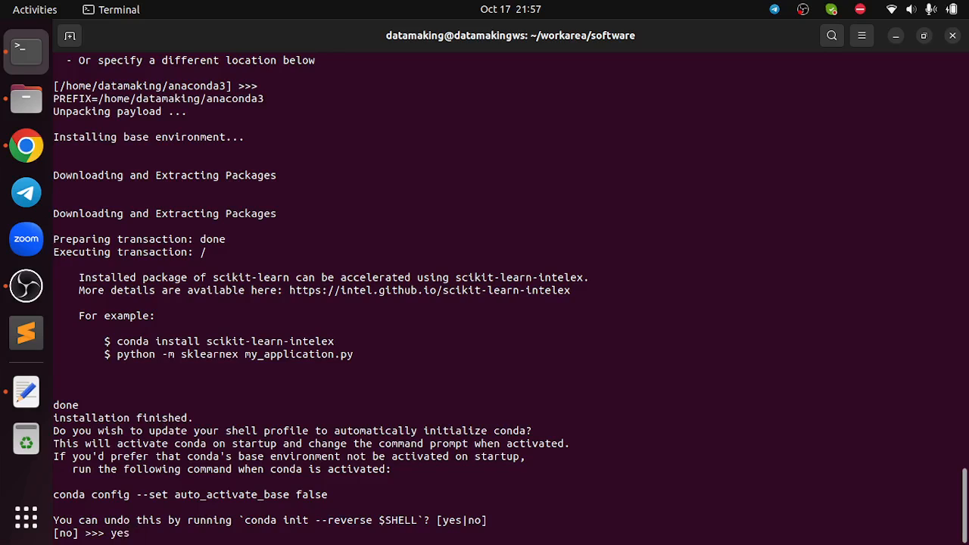
{"action": "key", "text": "Return"}
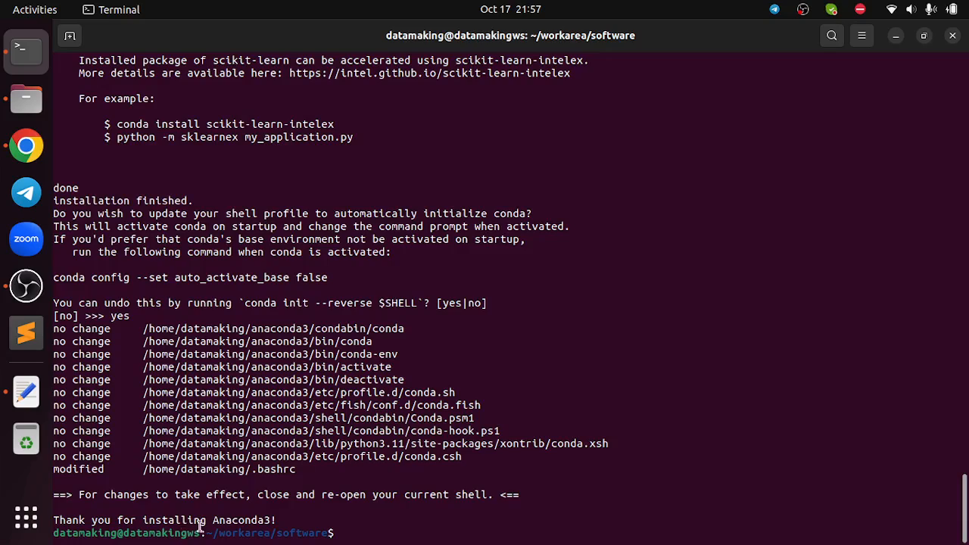
{"action": "mouse_move", "coordinate": [507, 475]}
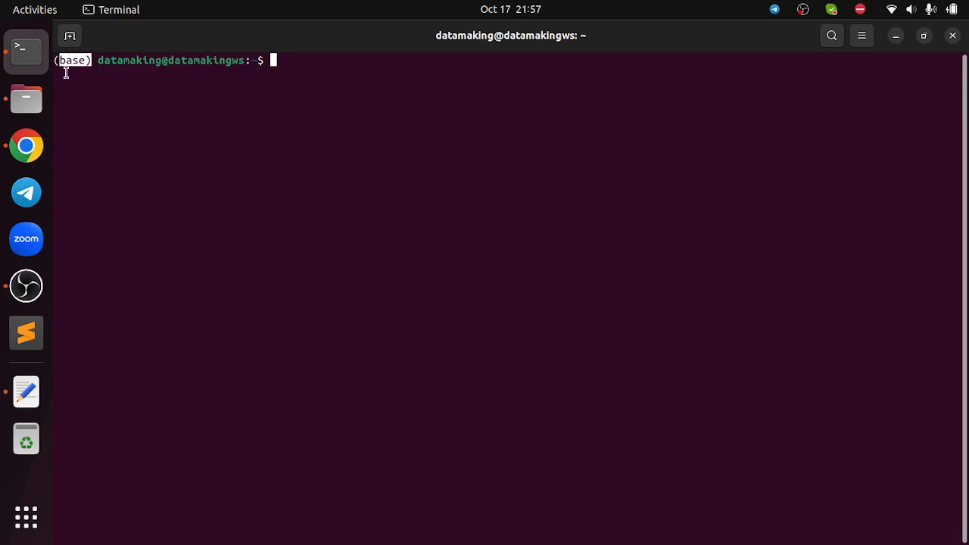
{"action": "mouse_move", "coordinate": [94, 87]}
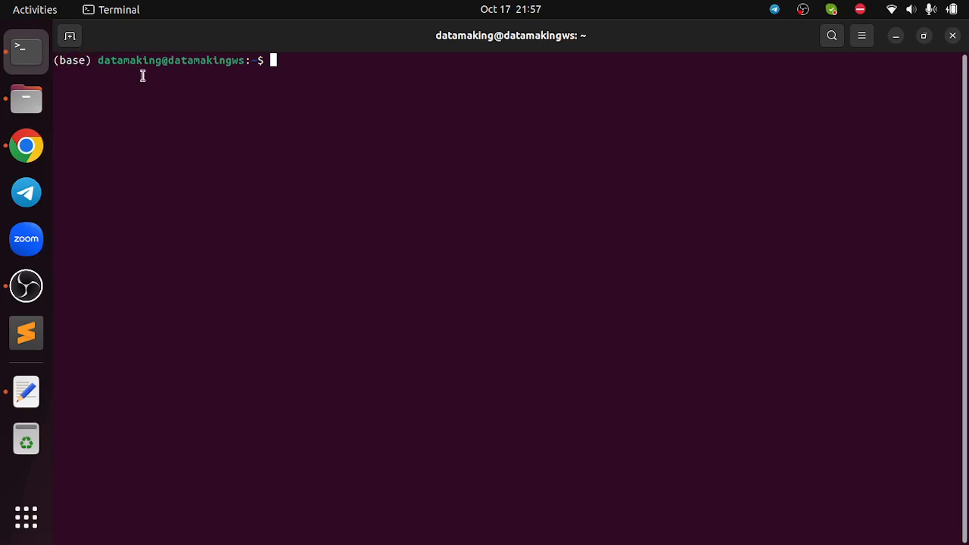
Step: Verify python --version reports Python 3.11.5, then return to the install notes
{"action": "type", "text": "python"}
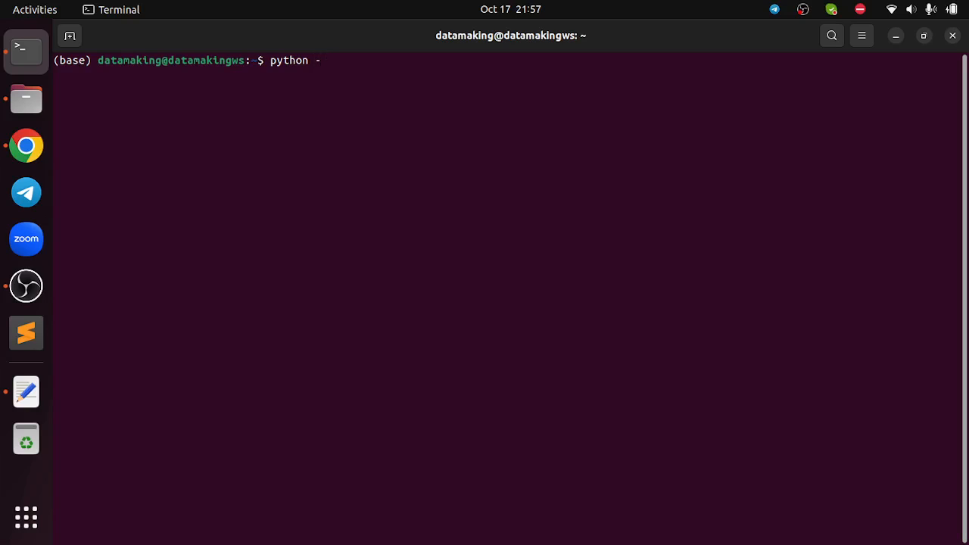
{"action": "type", "text": "-version"}
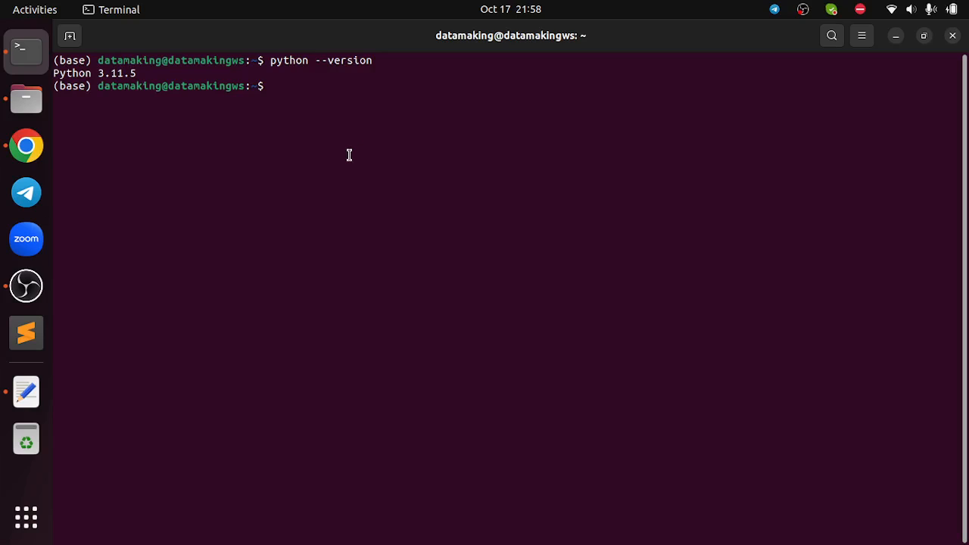
{"action": "mouse_move", "coordinate": [473, 247]}
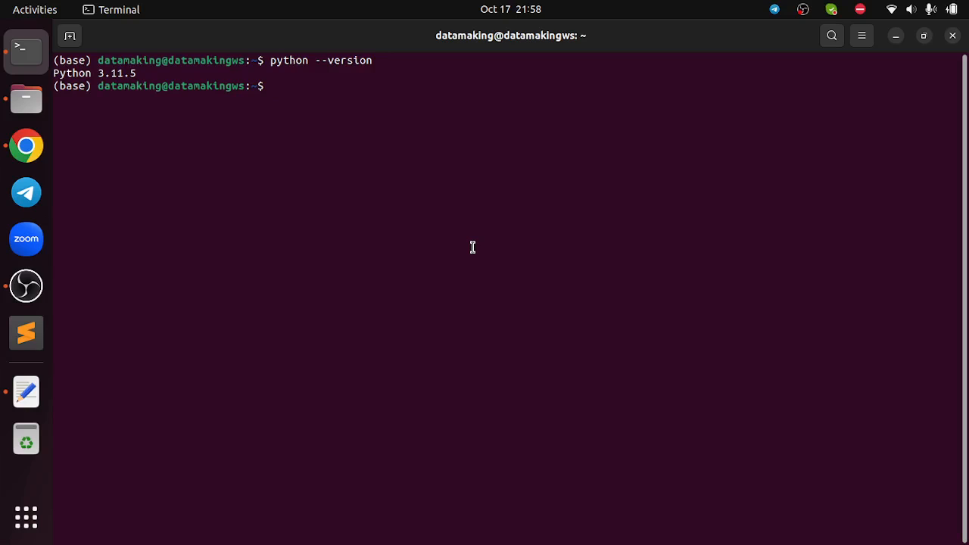
{"action": "key", "text": "alt+Tab"}
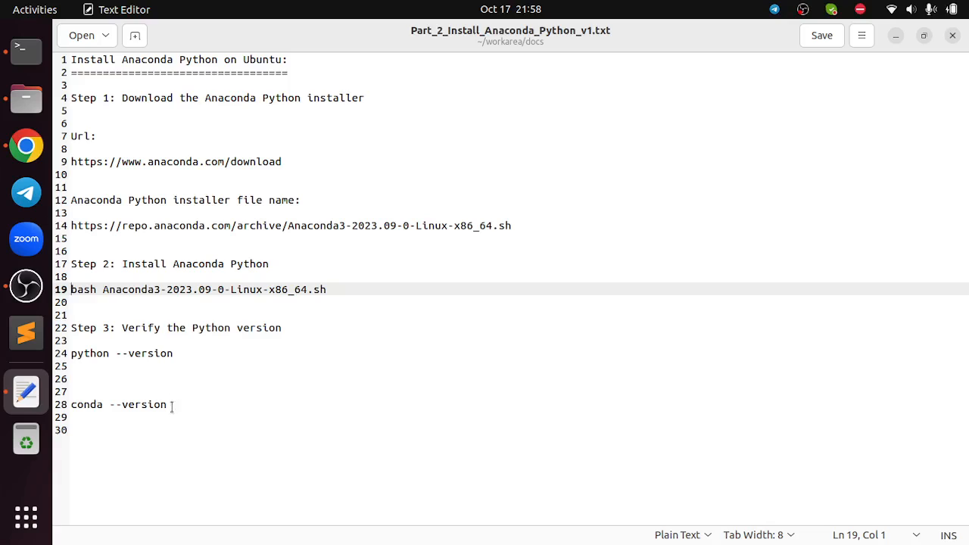
Step: Run 'conda --version' from the notes in the terminal, confirming conda 23.7.4
{"action": "double_click", "coordinate": [118, 405]}
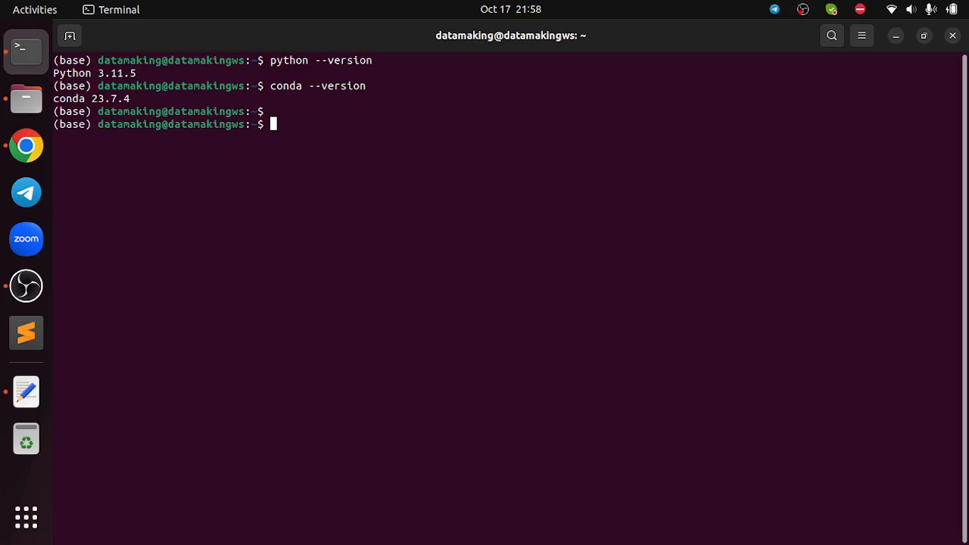
{"action": "mouse_move", "coordinate": [766, 49]}
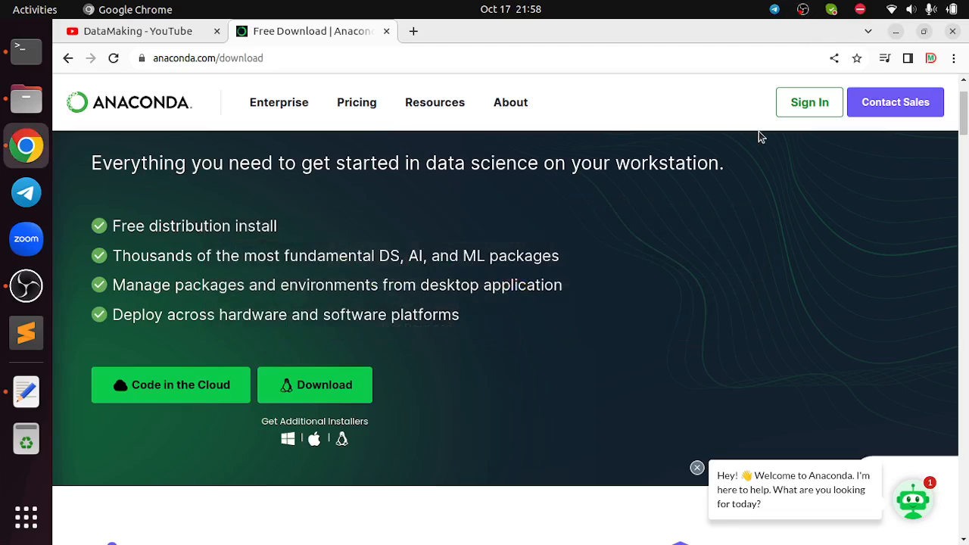
Step: Switch Chrome to the DataMaking YouTube channel page
{"action": "left_click", "coordinate": [133, 30]}
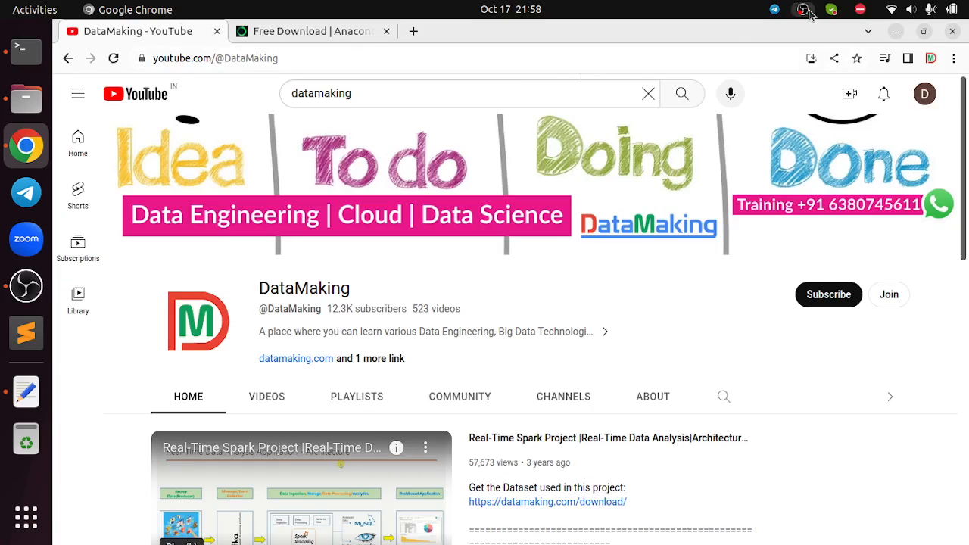
{"action": "left_click", "coordinate": [802, 10]}
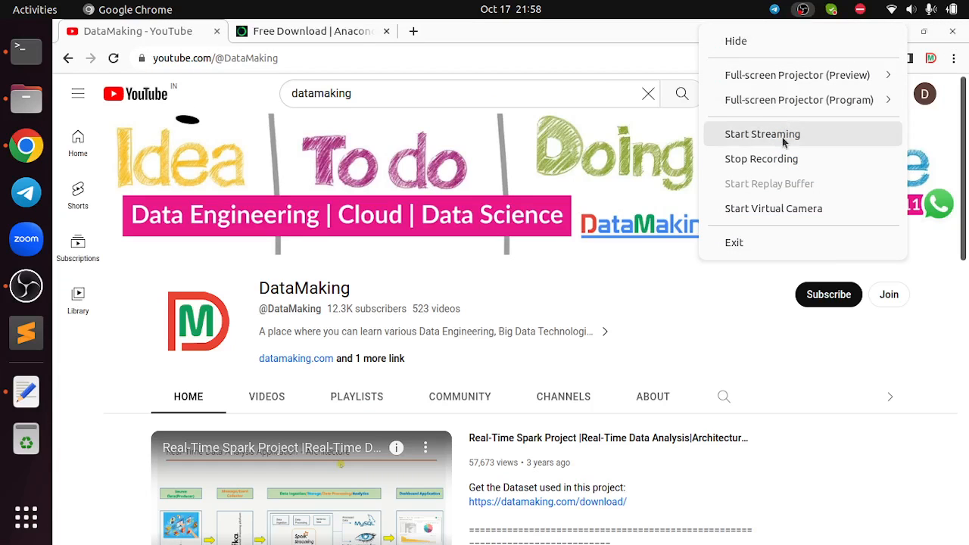